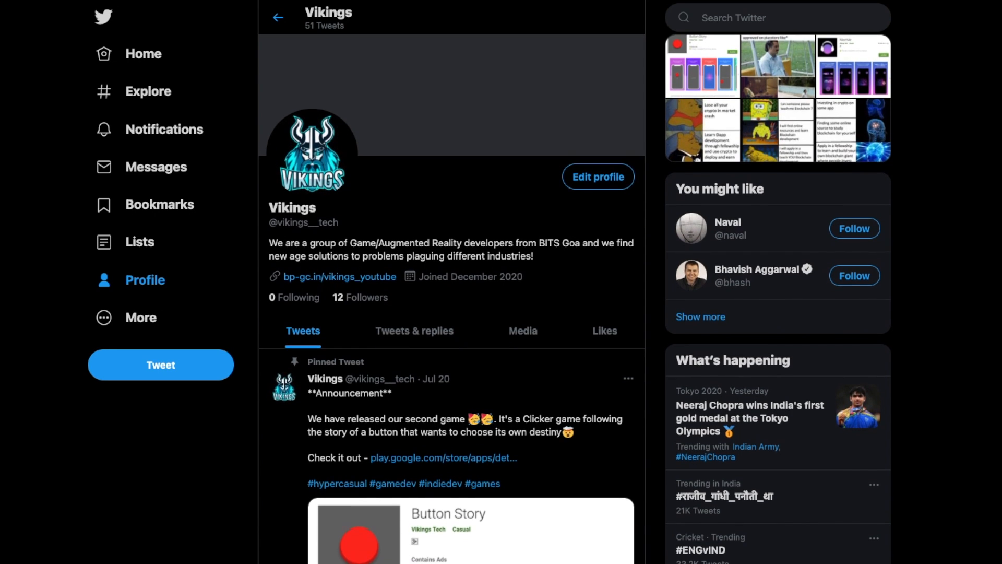
Inspect the Canvas object's properties, then open SwipeEffect.cs in Rider for editing
scroll(down, 3)
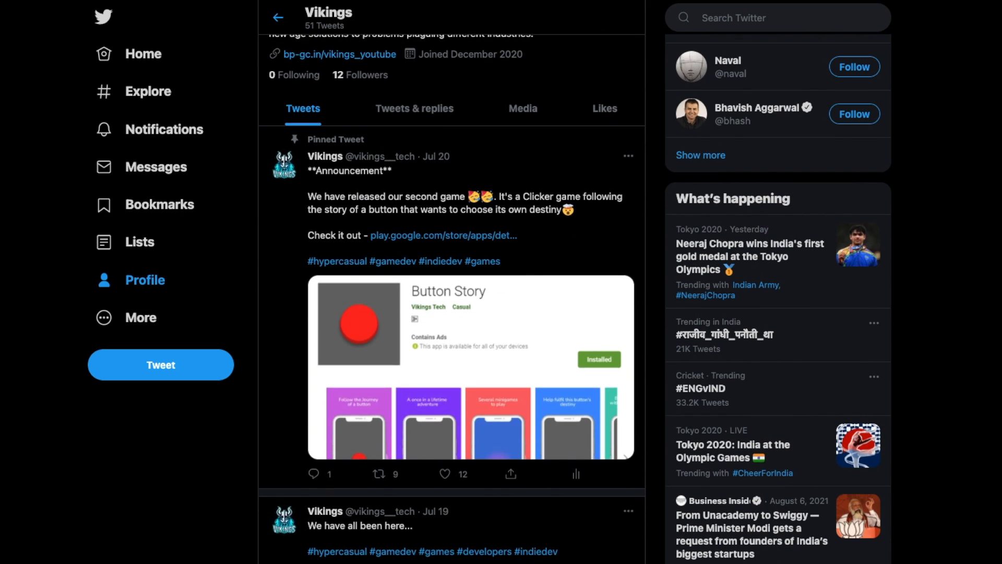
scroll(down, 3)
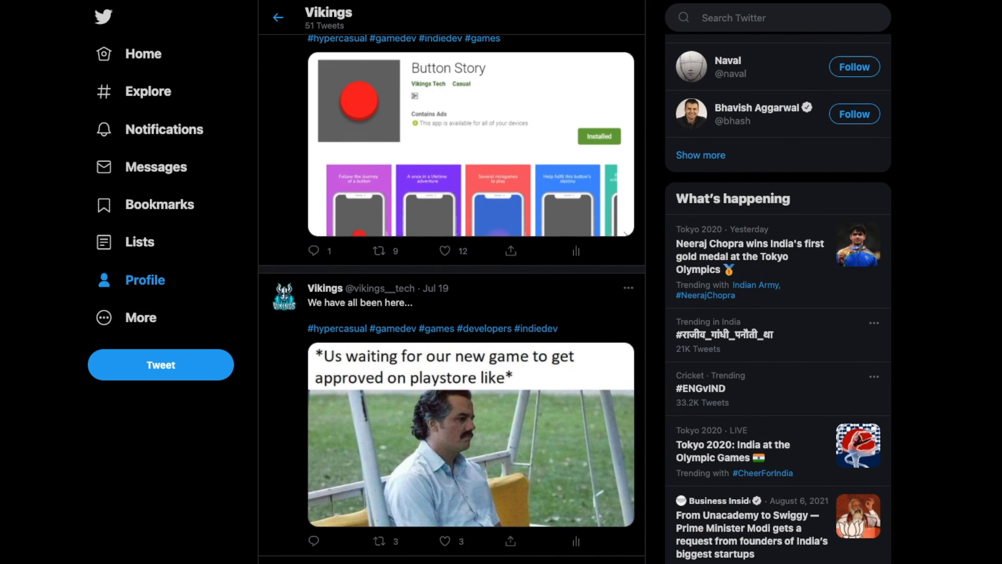
scroll(down, 3)
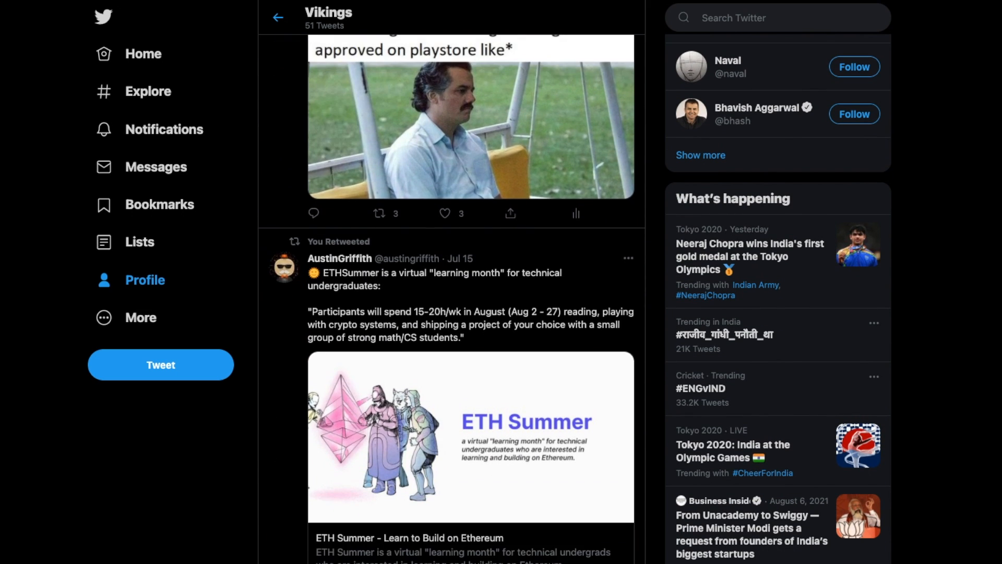
scroll(down, 3)
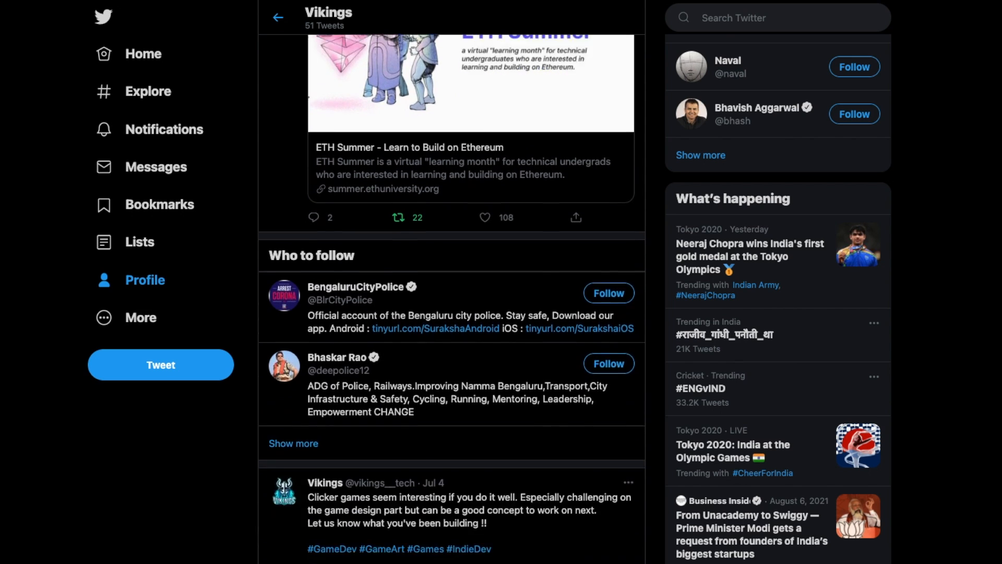
scroll(down, 3)
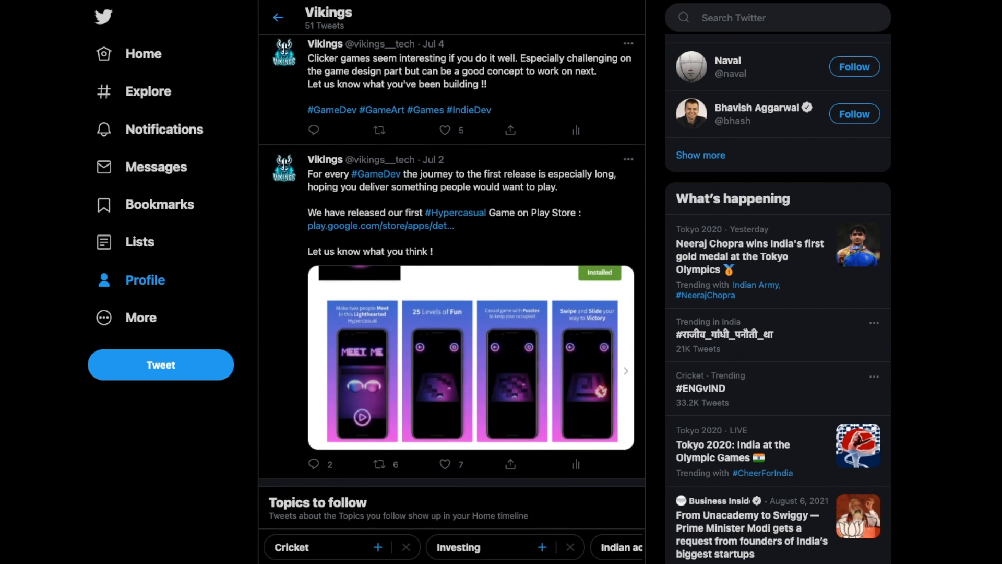
scroll(down, 3)
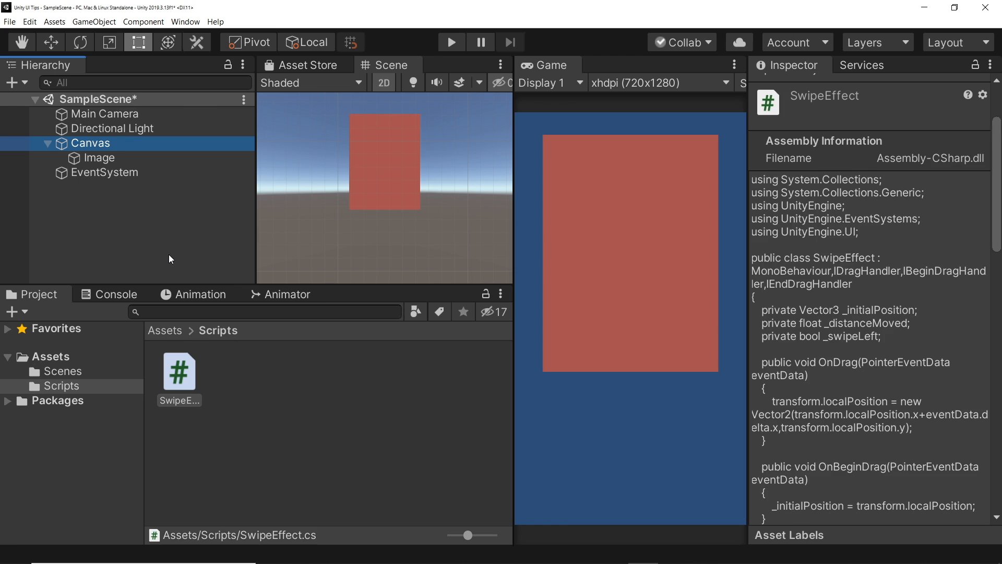
click(90, 143)
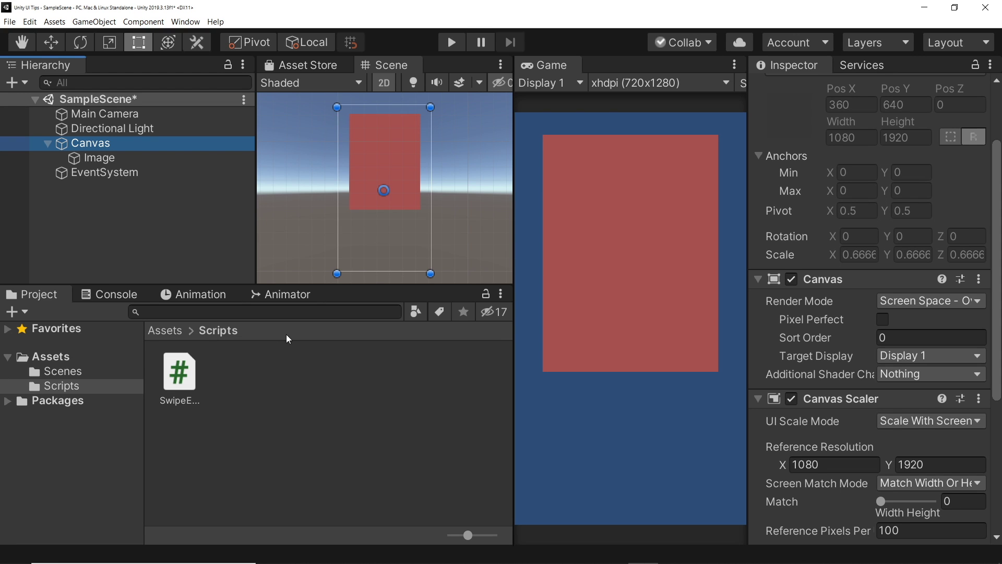
click(98, 158)
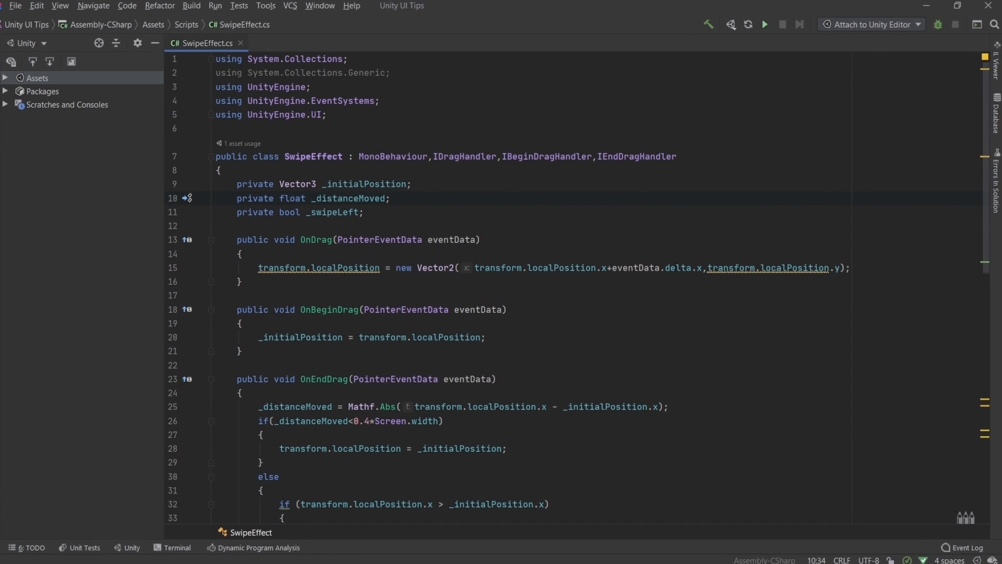
Begin the OnDrag if-branch setting localEulerAngles z via Mathf.LerpAngle(0, -30, ...)
text(if)
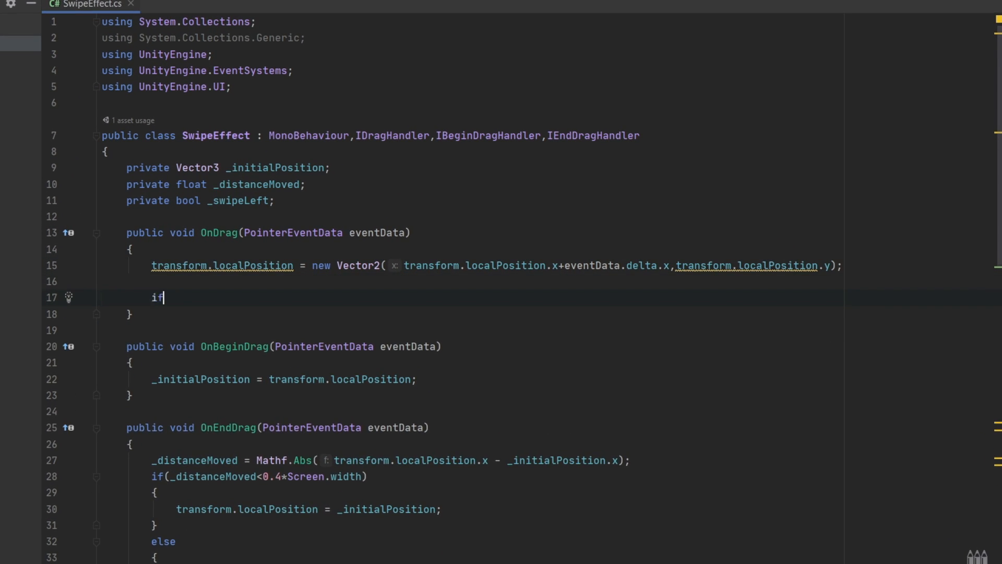
text((transform.localPosition.x - _initialPosition.x > 0)
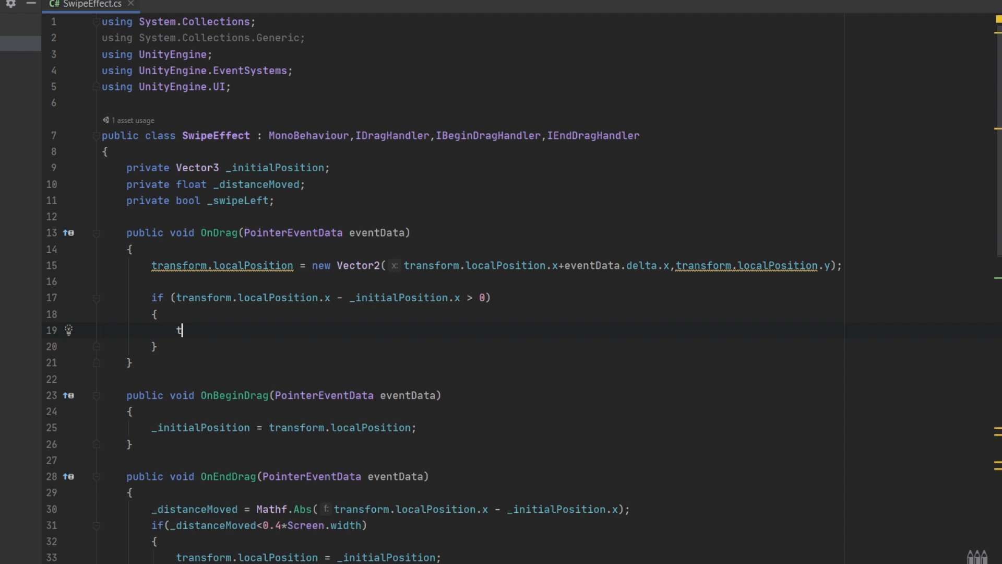
text(transform.localEulerAngles = new Vector3(0, 0,);)
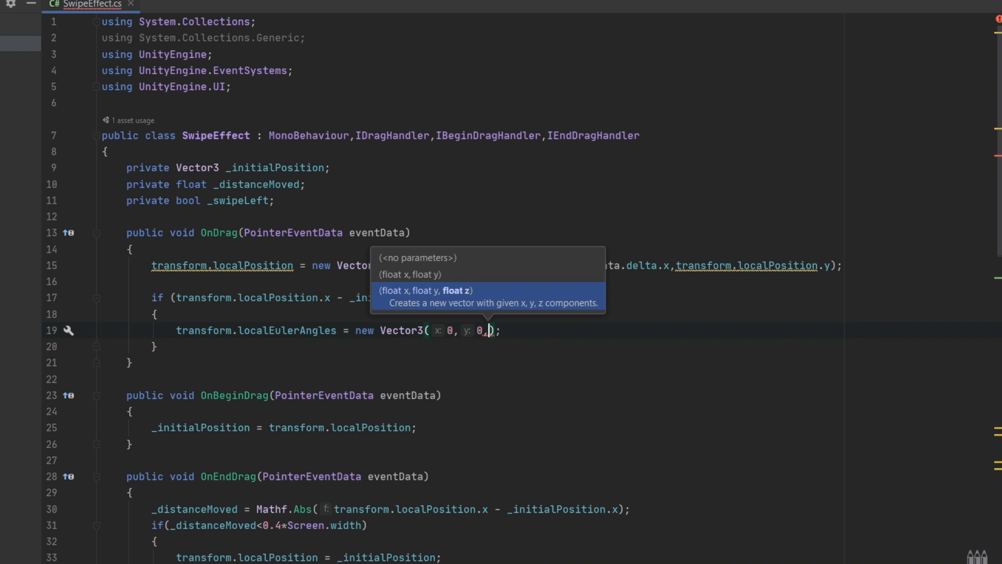
text(Mathf)
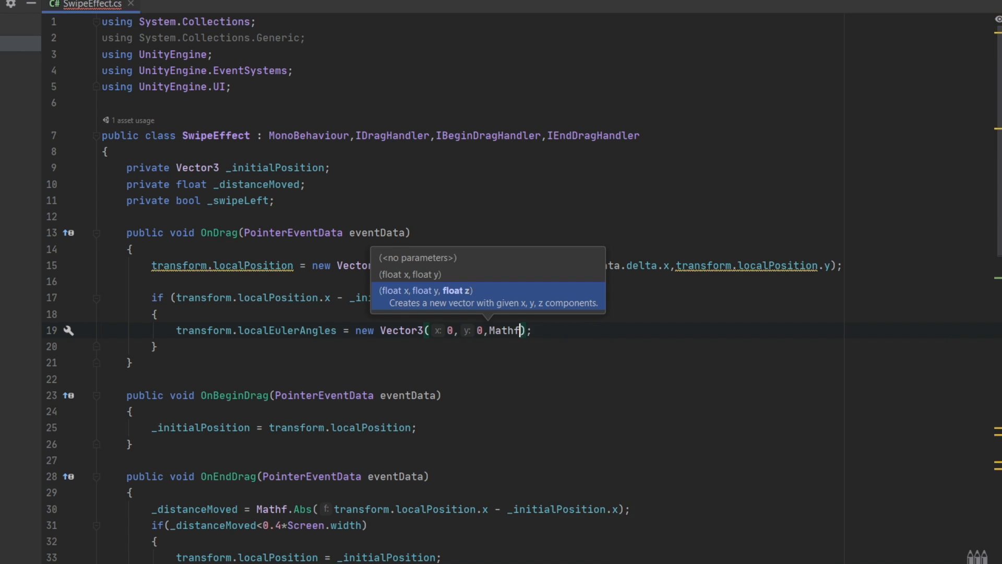
text(LerpAngle()
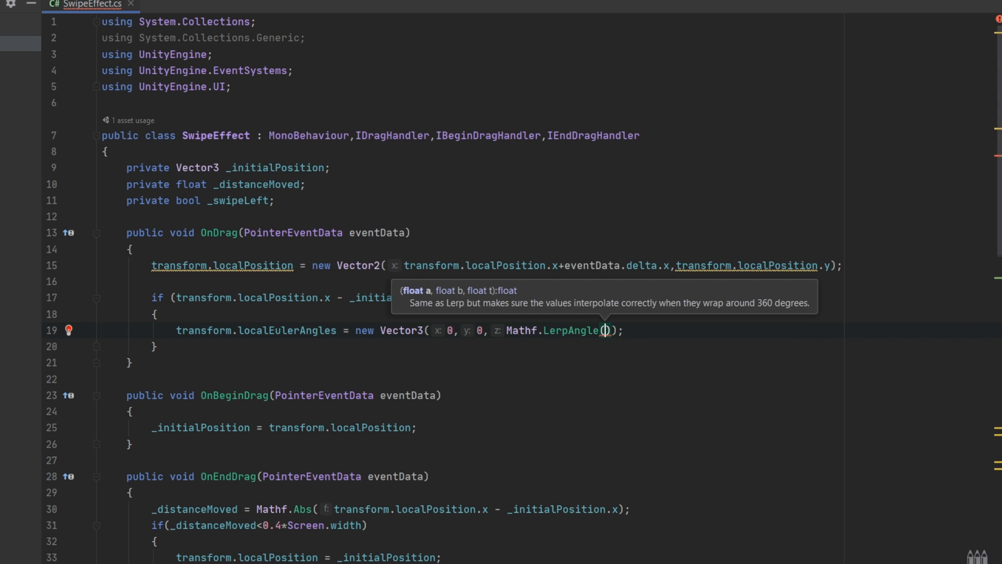
text(0,-30,)
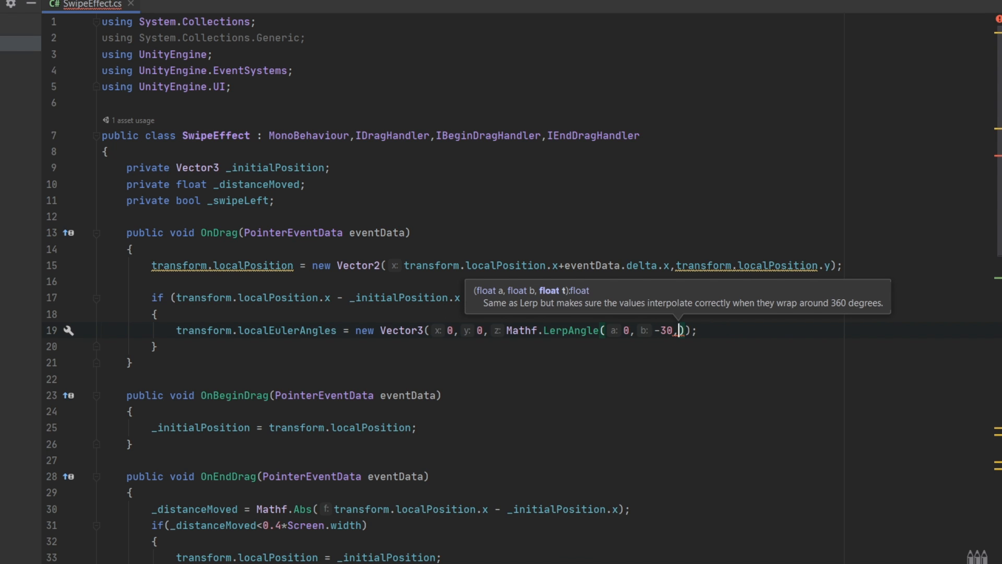
Scale the tilt by drag offset from _initialPosition.x divided by Screen.width/2
text(_initialPosition)
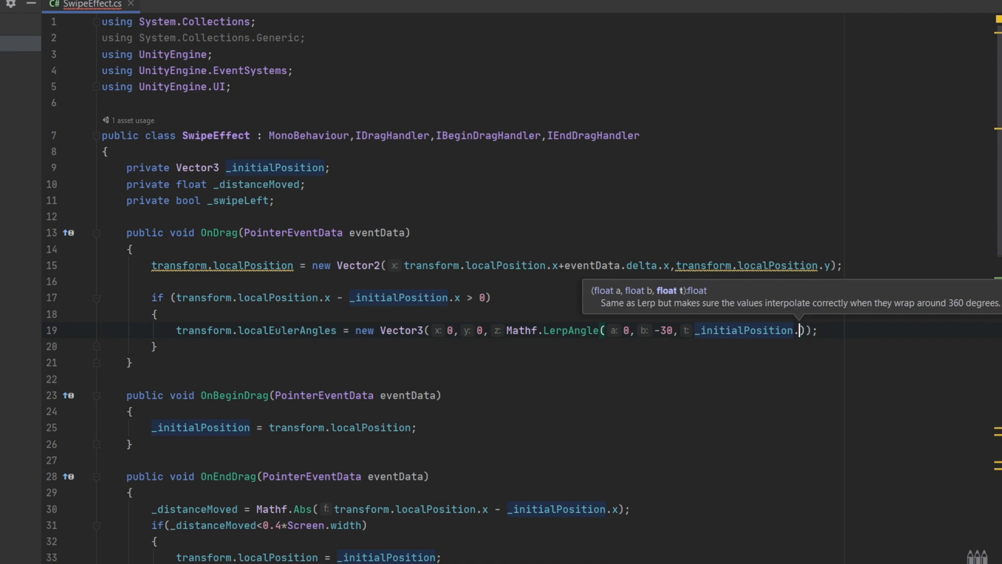
text(.x+transform.localPosition.x)));)
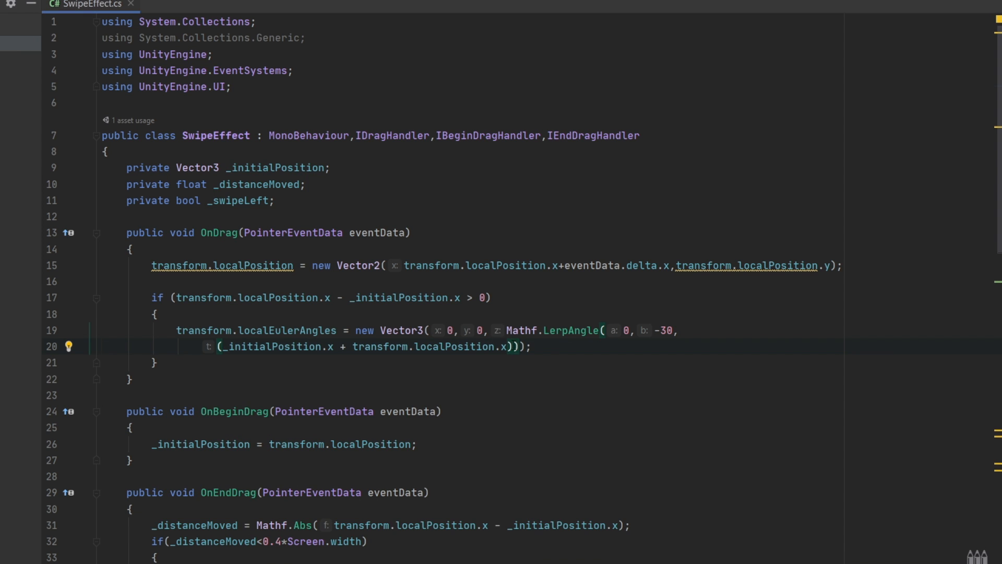
text(/(Screen.width/2)
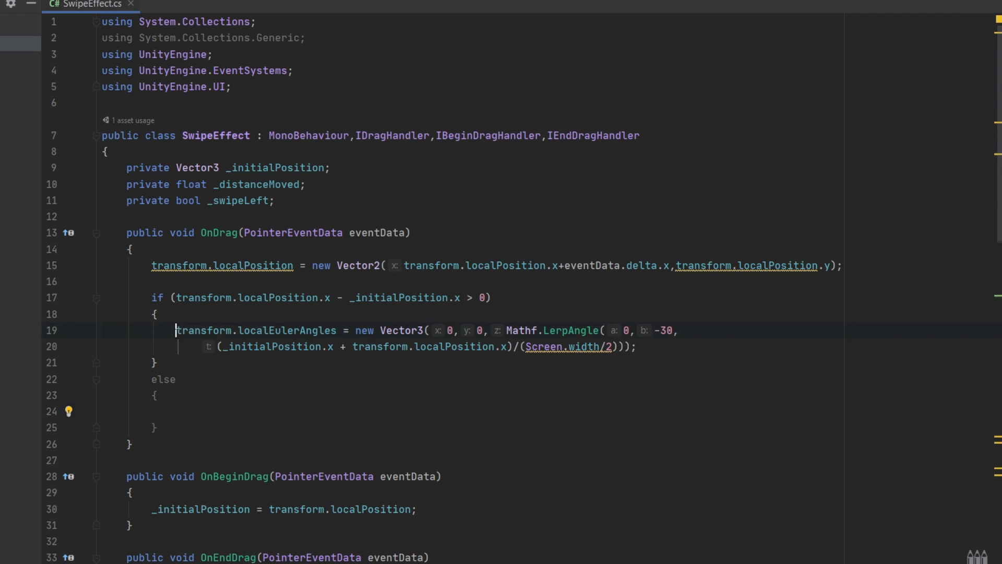
In the else branch set localEulerAngles to Vector3(0,0,LerpAngle(0,30,…)) for leftward drags
text(transform.localEulerAngles = new Vector3(0,0,Mathf.LerpAngle(0,-30,)
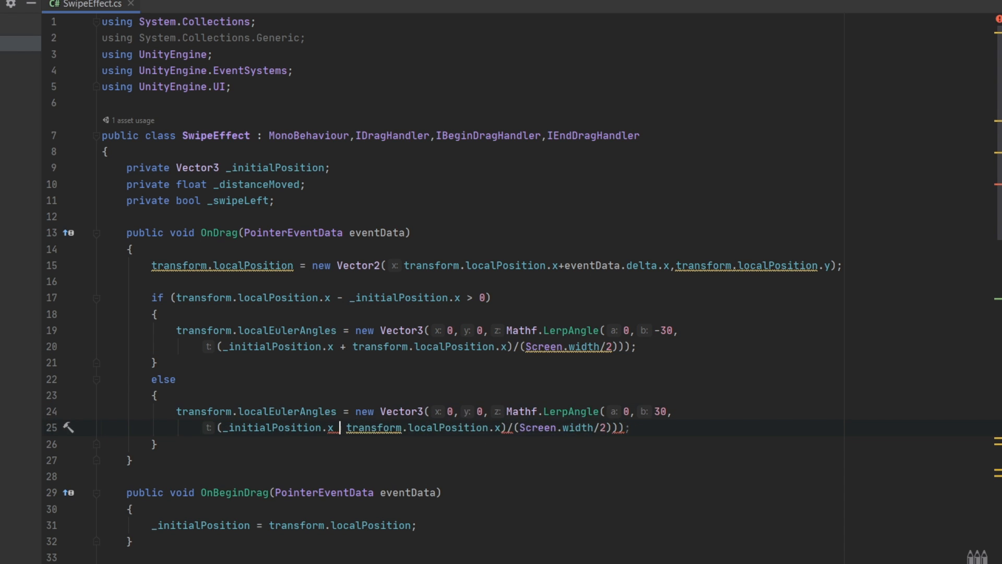
text(-)
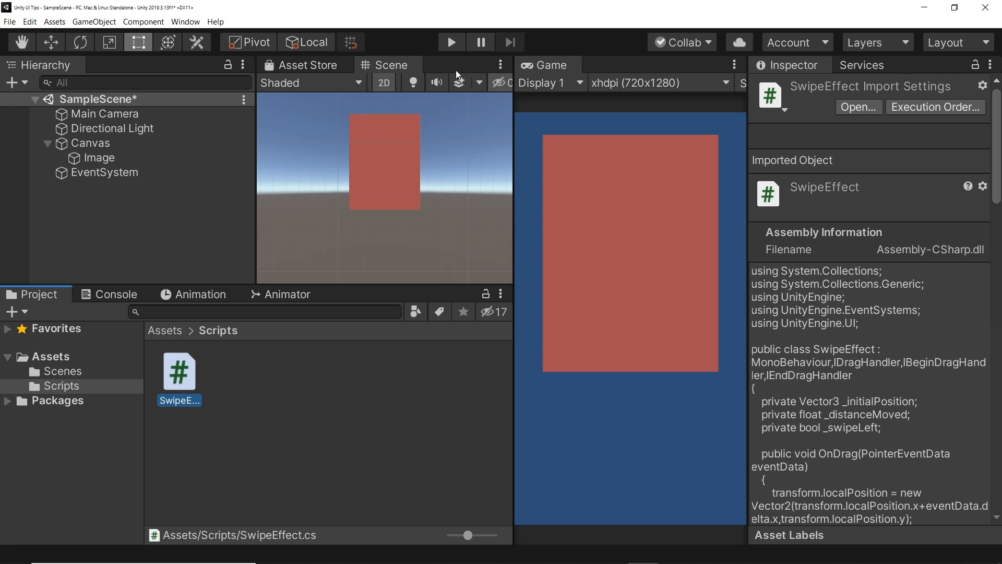
Play the scene to test the card tilt, then reopen SwipeEffect.cs in Rider
click(451, 42)
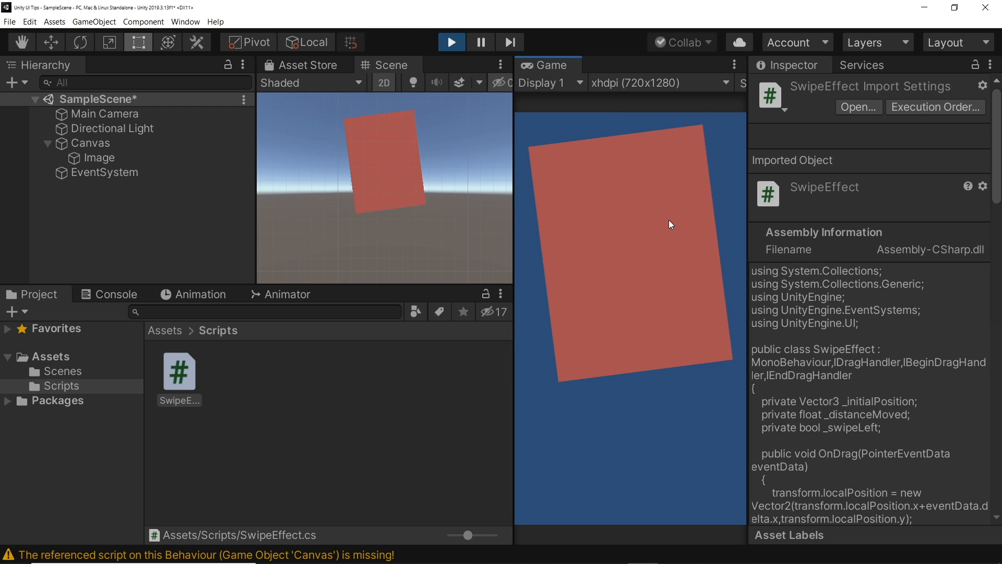
double_click(180, 371)
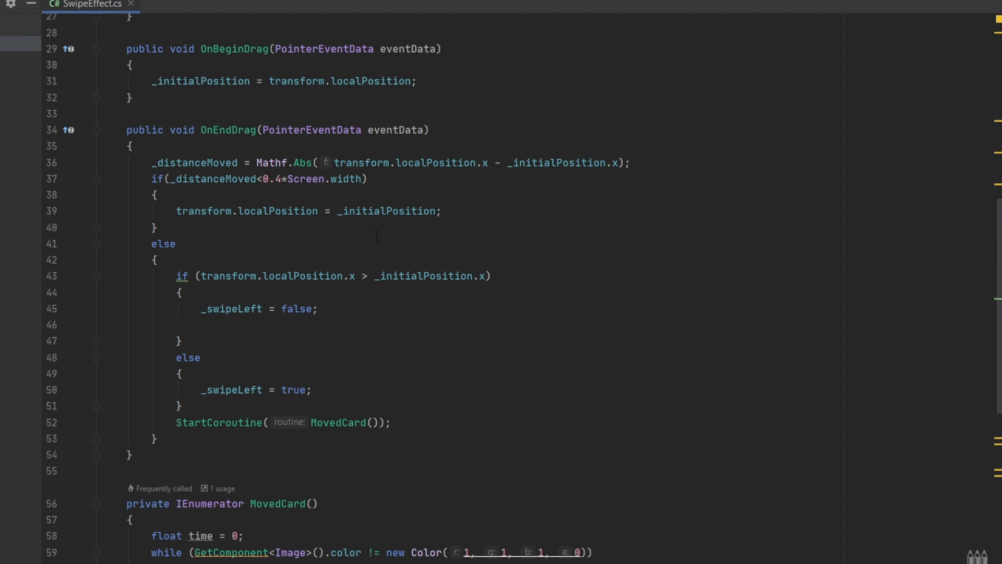
Review the OnEndDrag swipe logic in Rider before returning to Unity
text(tran)
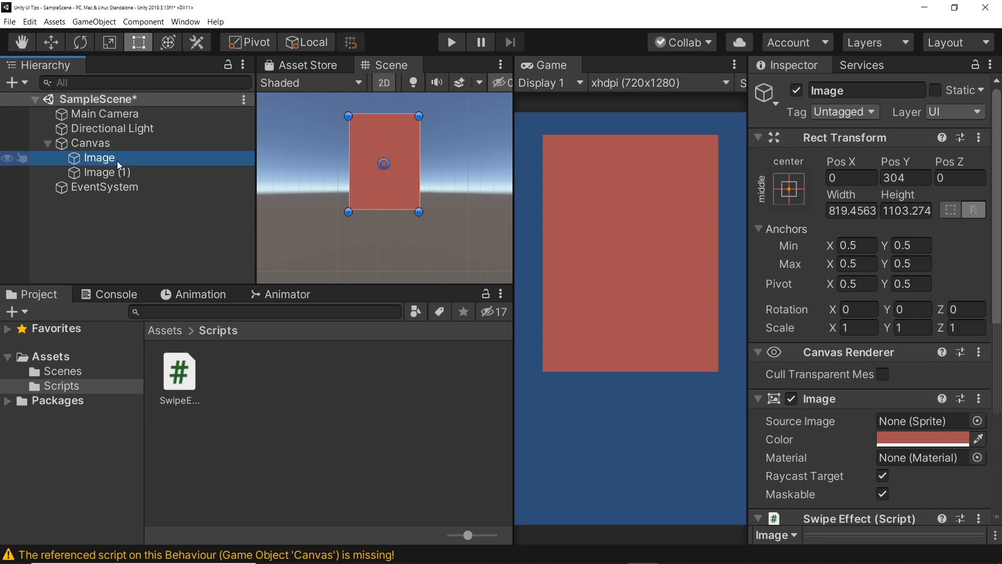
Create a C# script named SecondCard in Scripts and open it in Rider
click(107, 172)
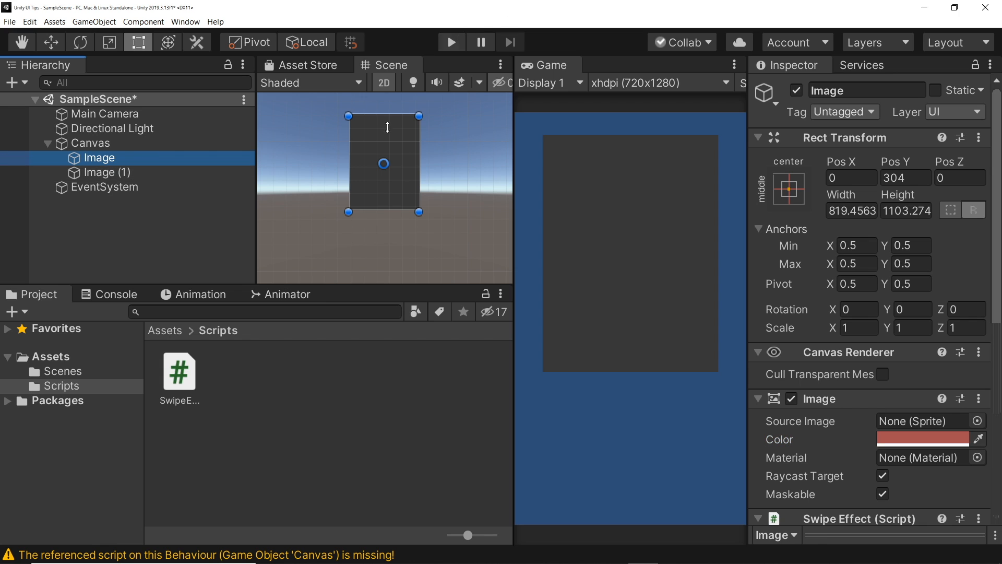
mouse_move(367, 226)
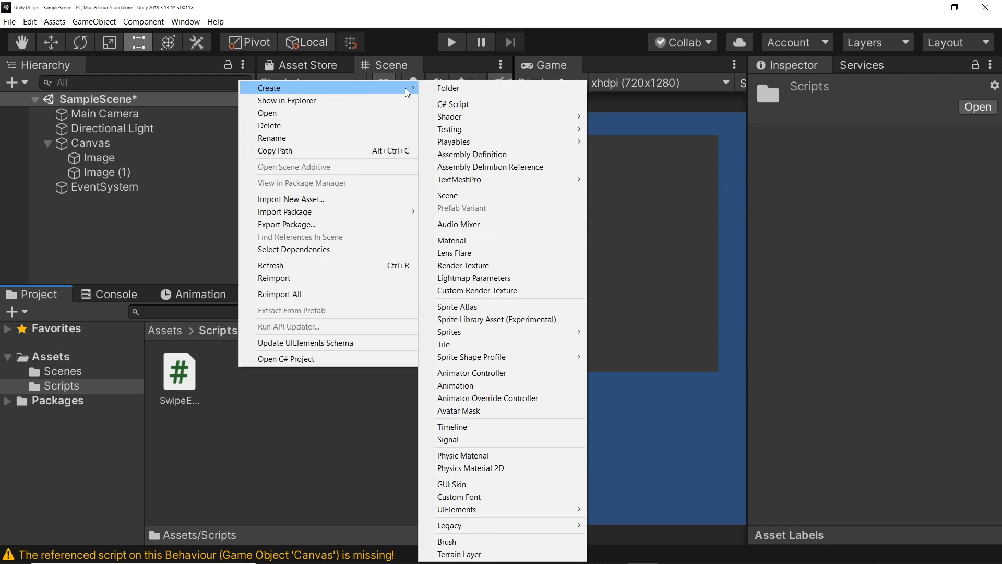
click(453, 104)
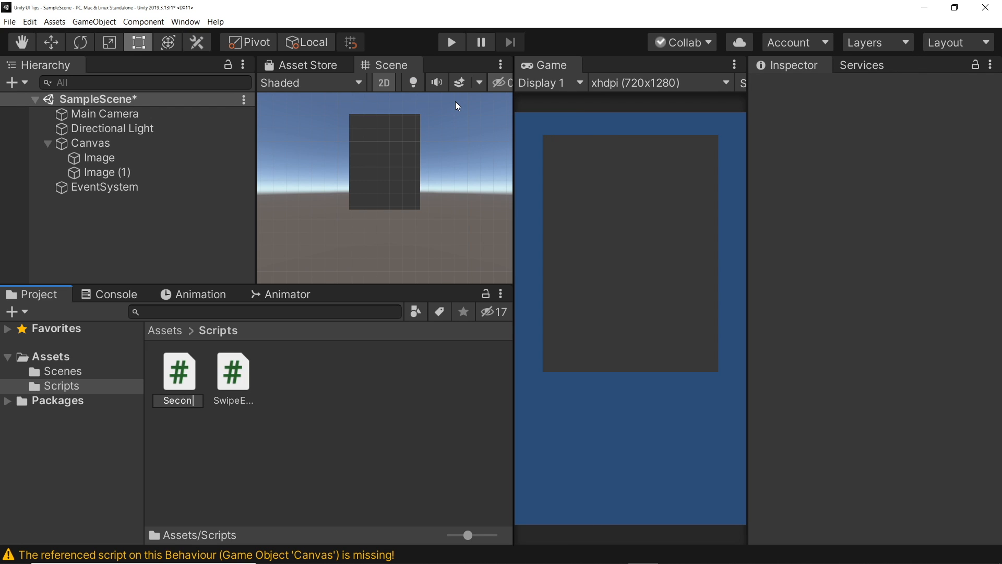
click(179, 372)
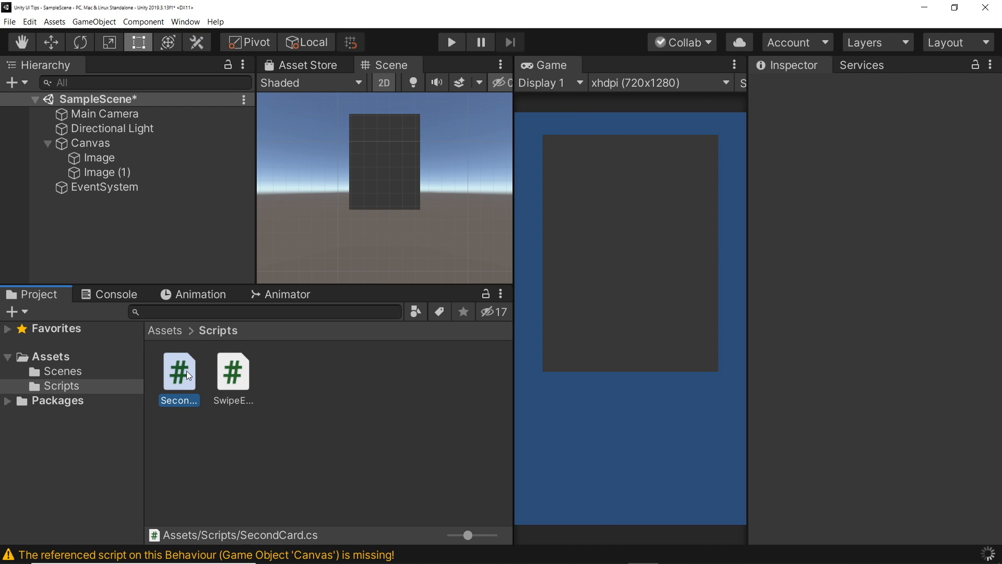
double_click(179, 371)
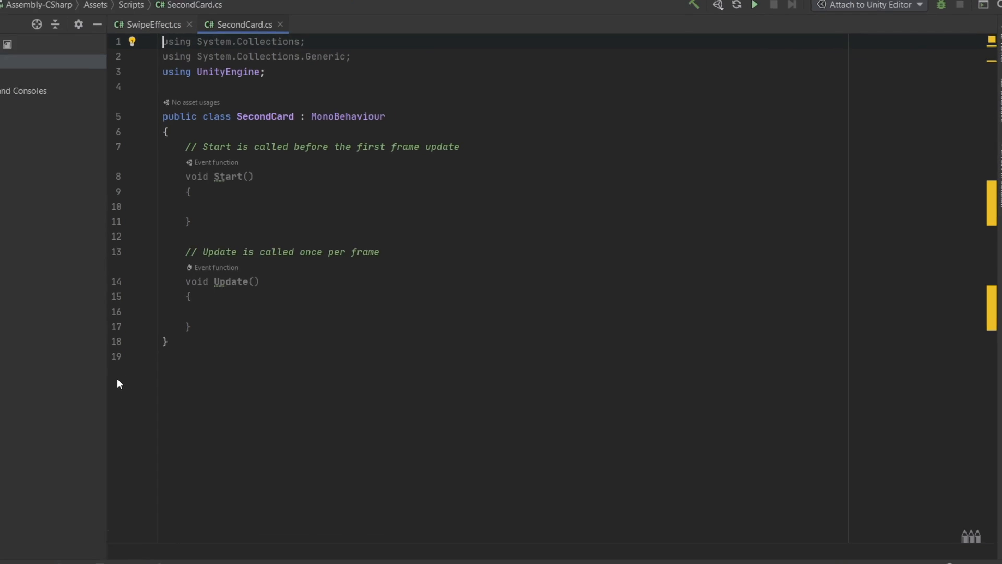
Reference SwipeEffect's first card and set the second card's localScale to 0.8
text(private SwipeEffect _swipeEffect;)
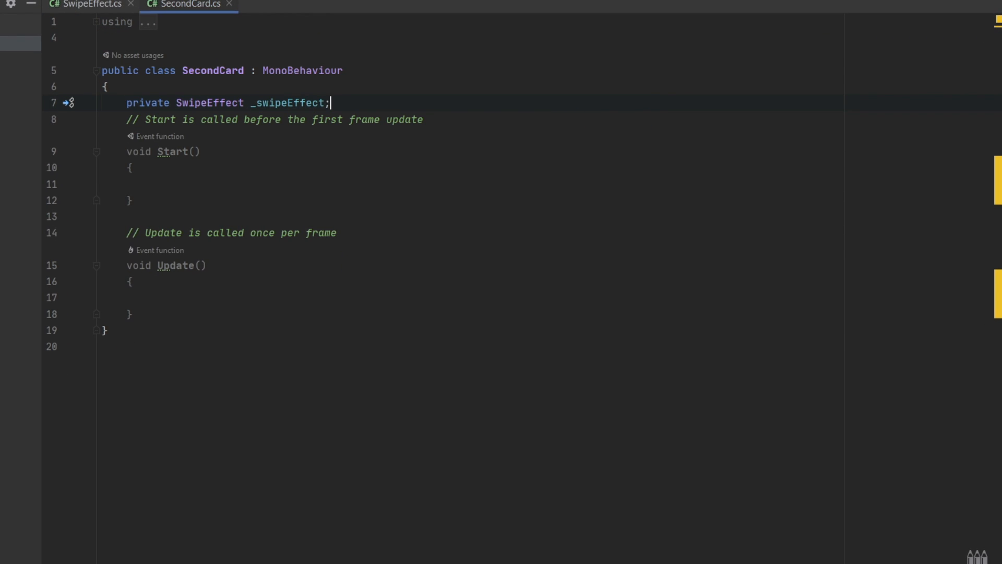
text(_swipeEffect = FindObjectOfType<SwipeEffect>();)
text(private GameObject)
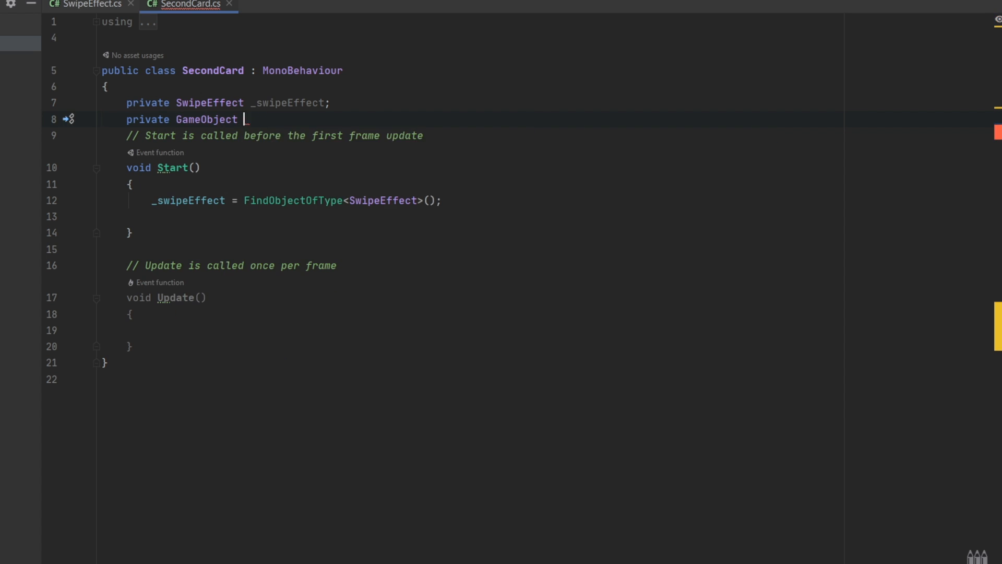
text(_secondCard;)
text(_secondCard = _secondCard.gameObject;)
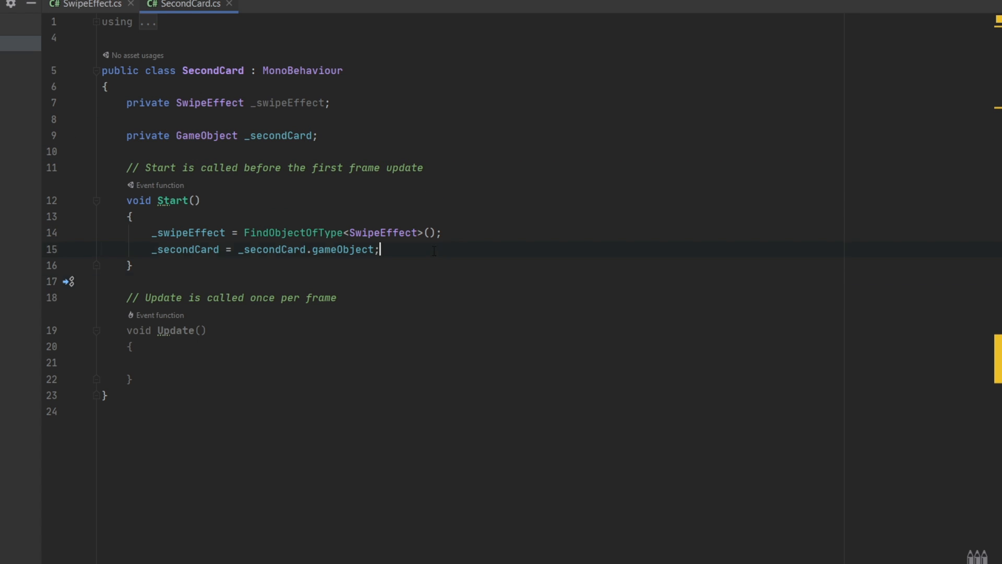
text(transform.localScale = new Vector3(0.8f, 0.8f, 0.8f);)
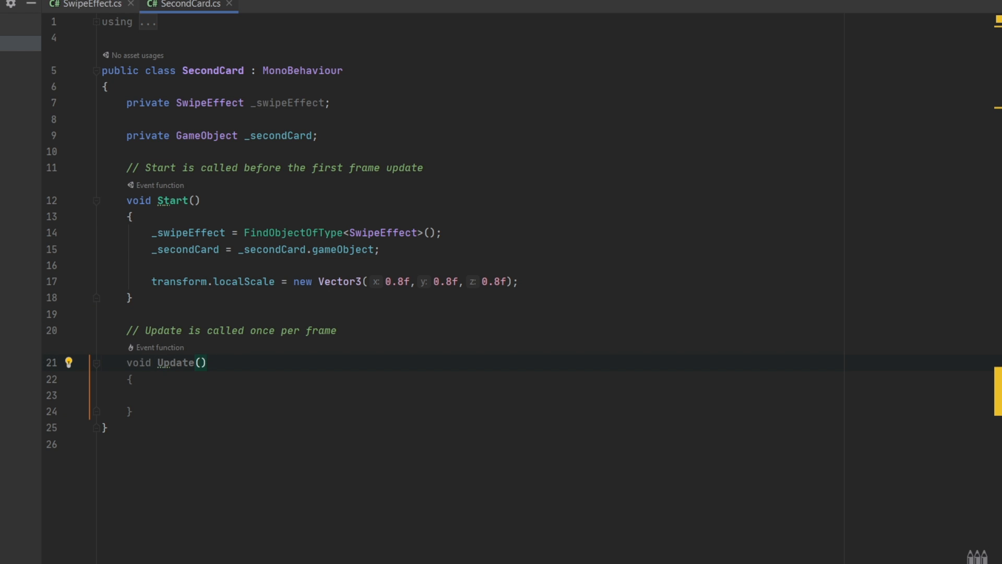
In Update, scale with Mathf.SmoothStep(0.8f, 1, Abs(distanceMoved)/(Screen.width/2)) from the first card's x
text(float distanceMoved = firstCard.tran)
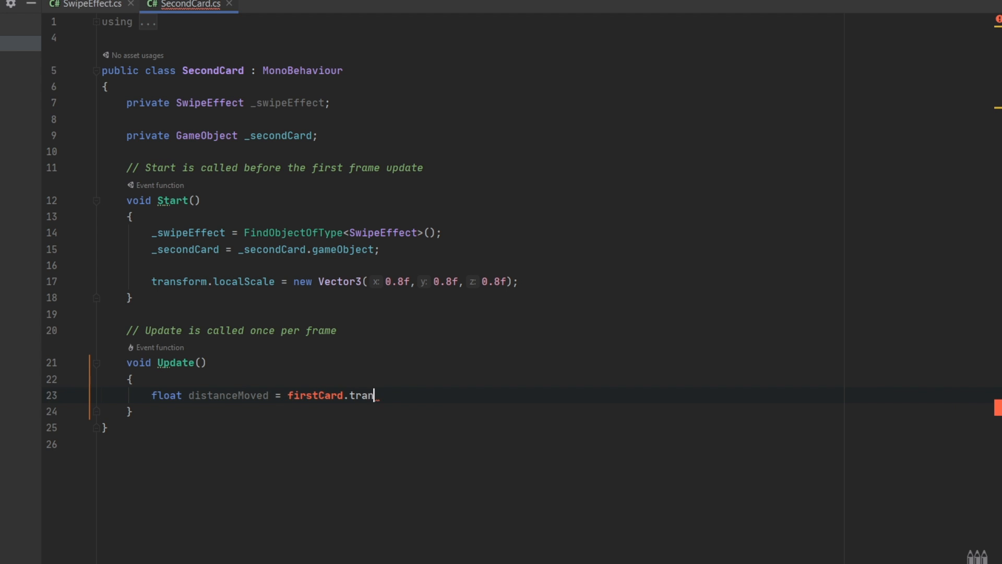
text(sform.localPosition.x;)
text(if()
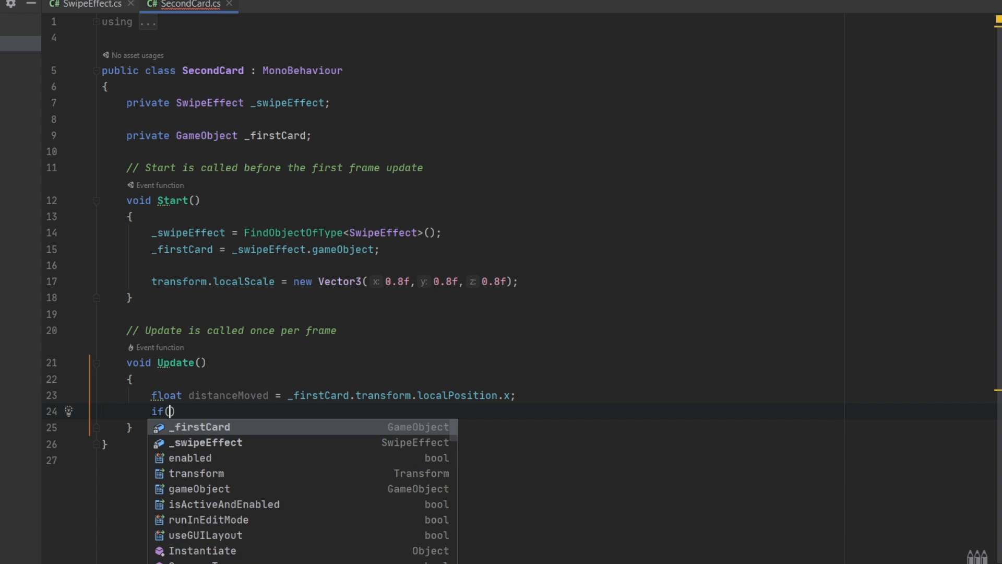
text(Mathf.Abs(distanceMoved)))
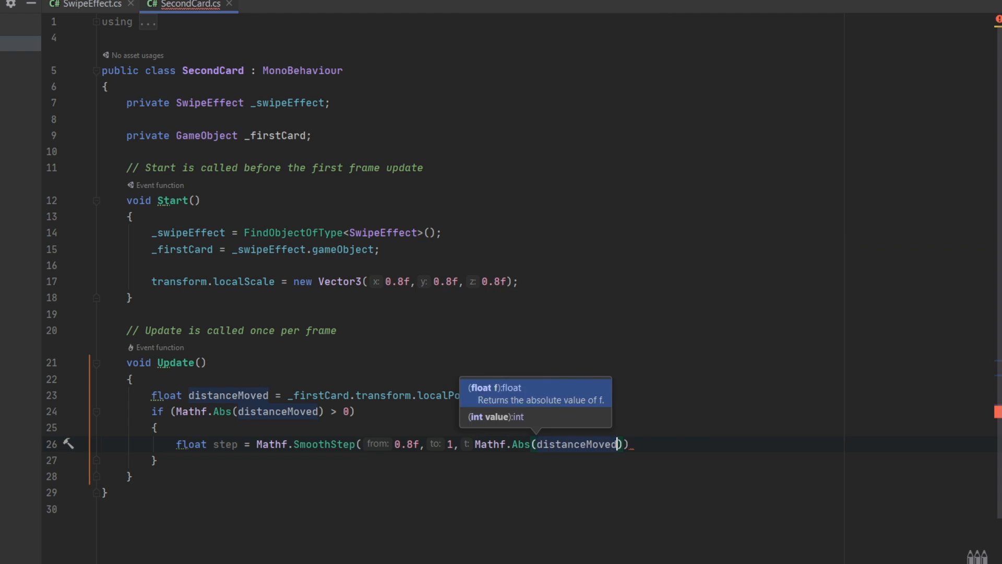
text(/(Screen.width)
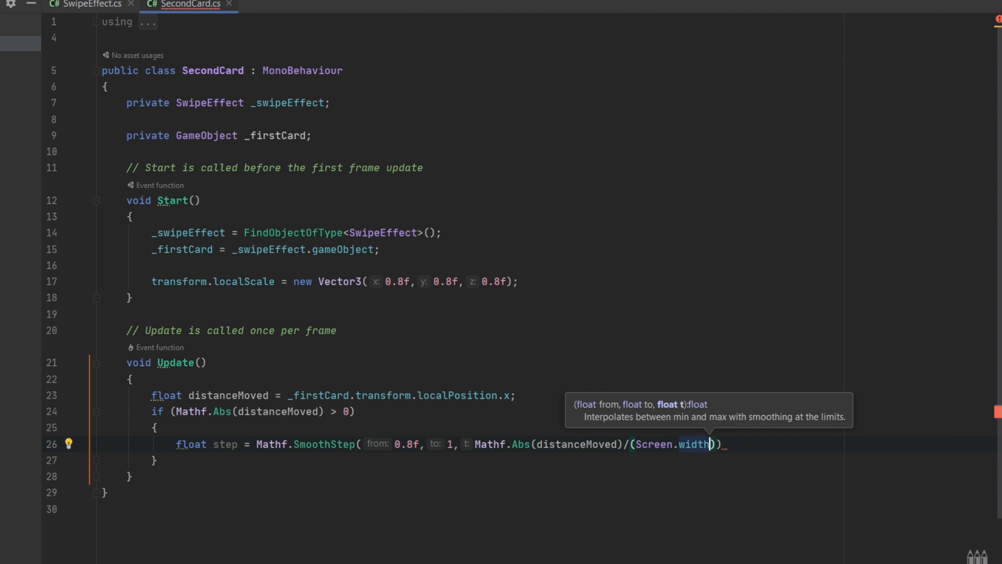
text(transform.loca)
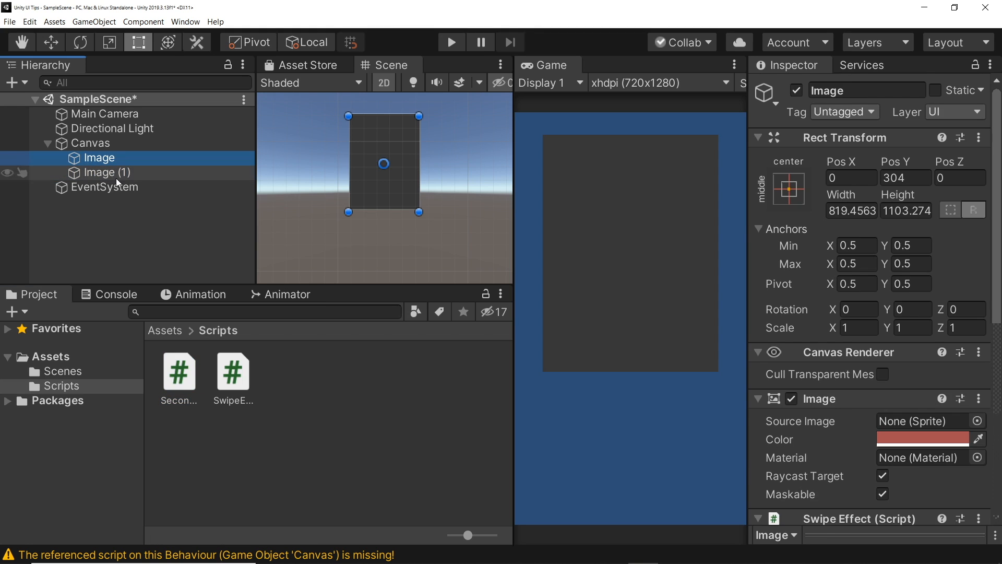
Attach Second Card to Image (1) and test in Play mode that it grows during swipes
scroll(down, 3)
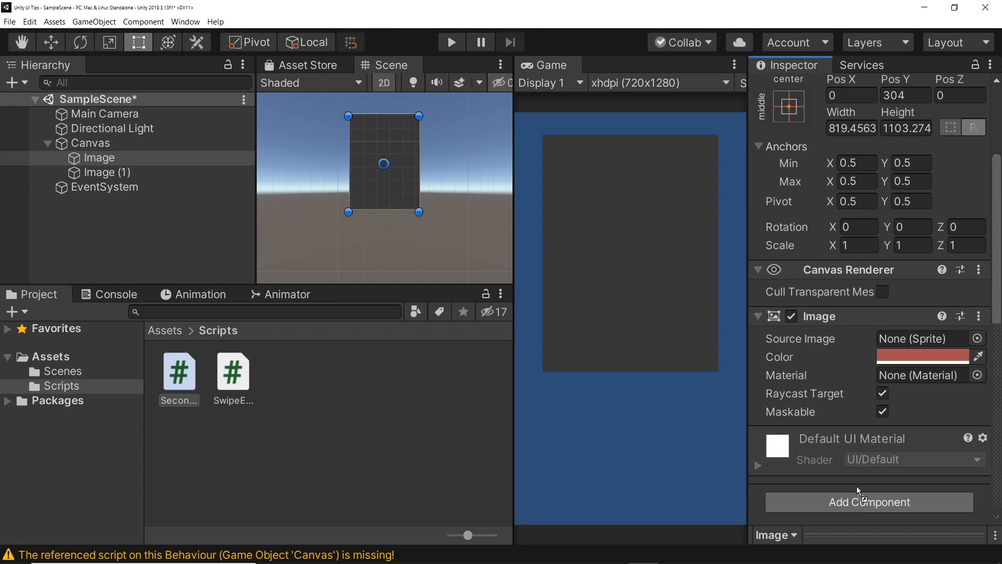
click(869, 502)
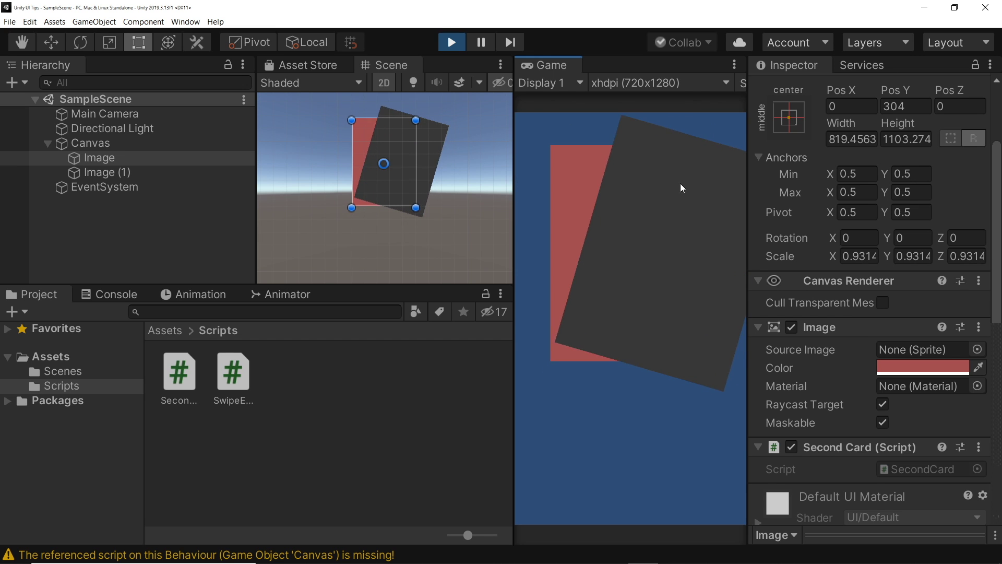
click(453, 42)
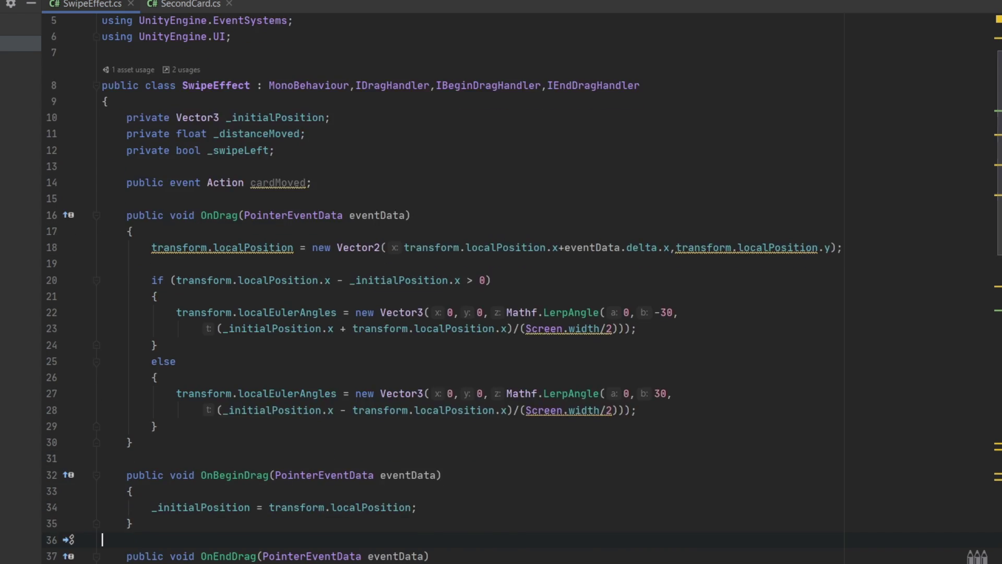
Invoke cardMoved?.Invoke() in OnEndDrag; in SecondCard add AddComponent<SwipeEffect>() and Destroy(this)
text(car)
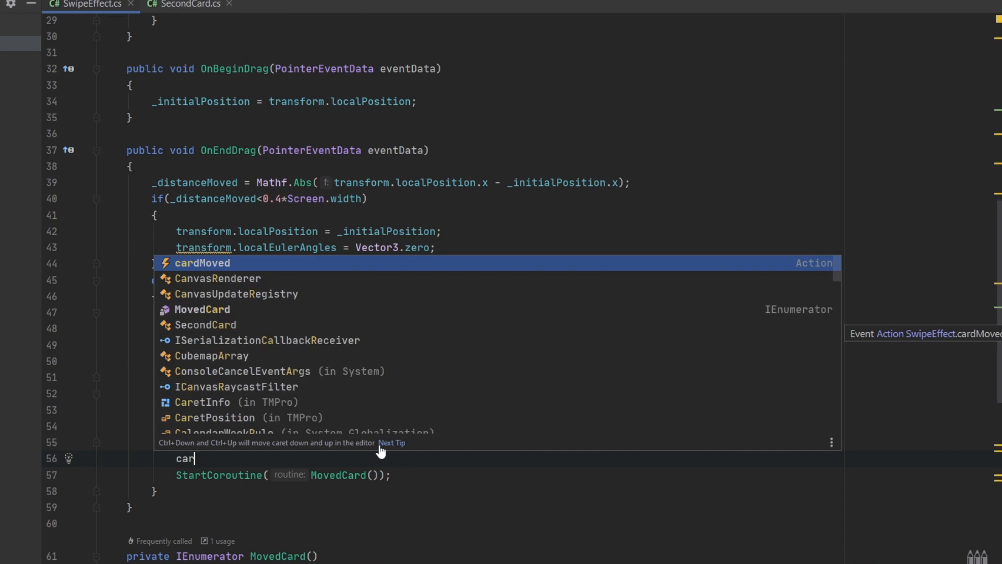
text(dMoved?.)
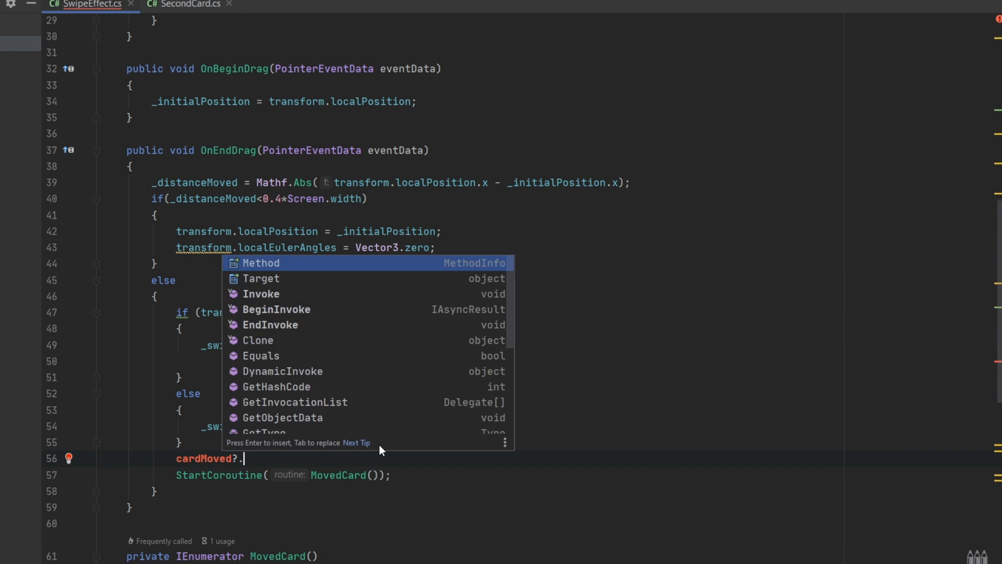
click(186, 5)
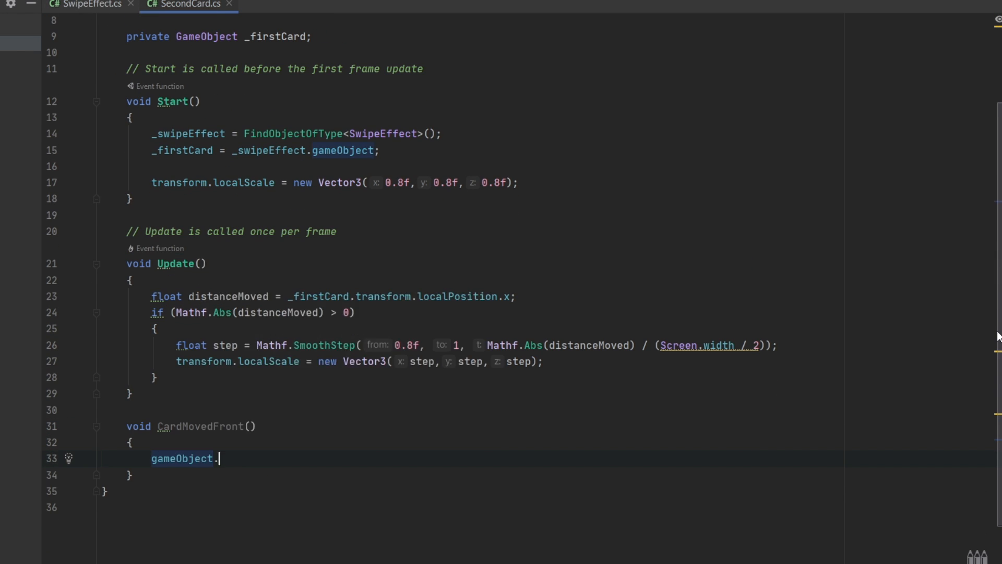
text(AddComponent<)
text(Destroy(this);)
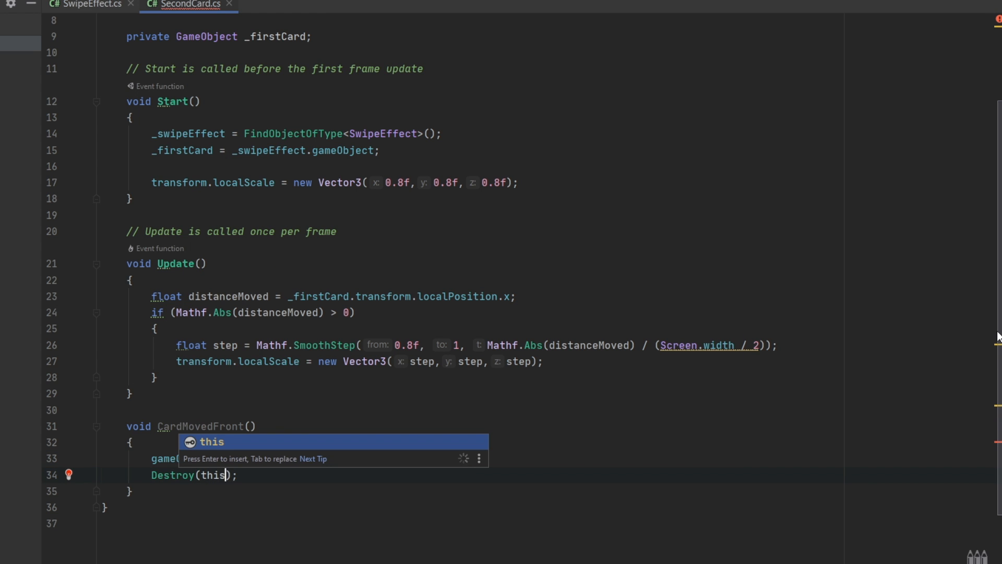
text(_swipeEffect.)
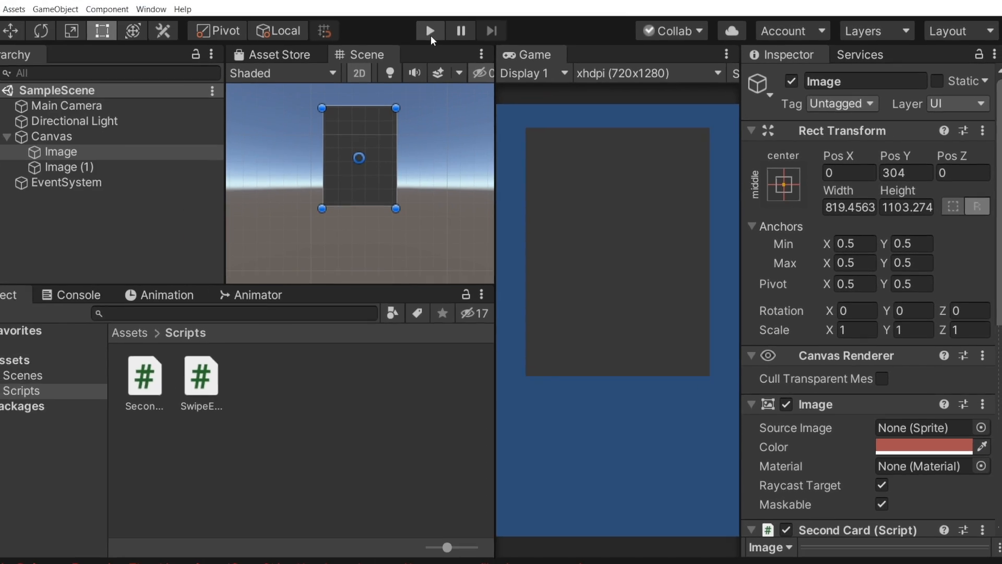
click(430, 29)
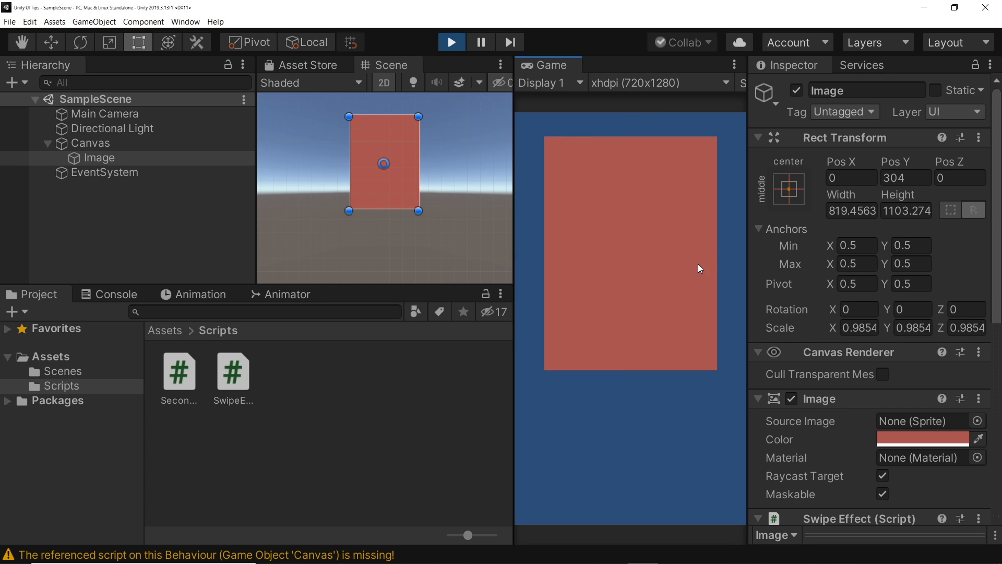
click(454, 41)
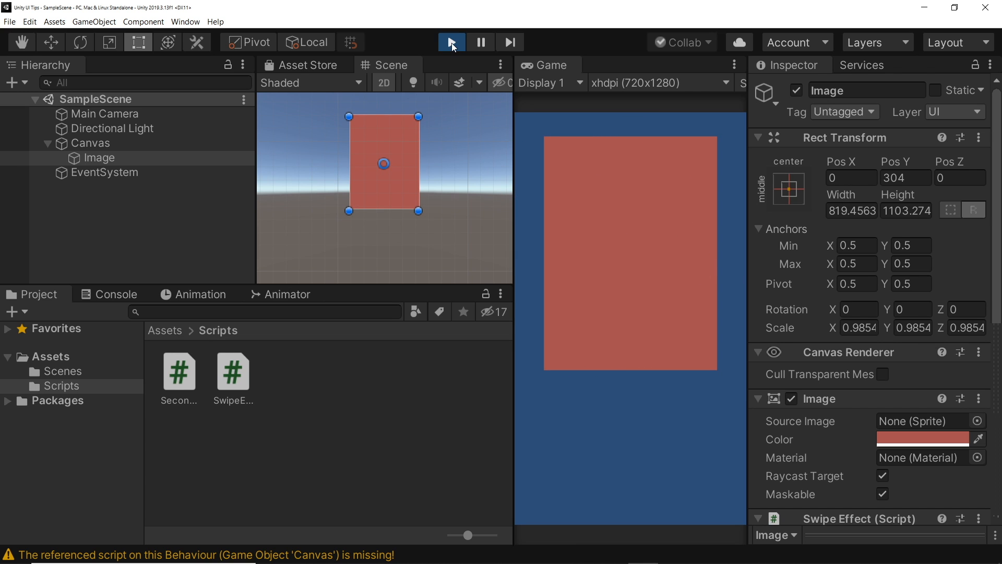
click(453, 41)
text(stantiator)
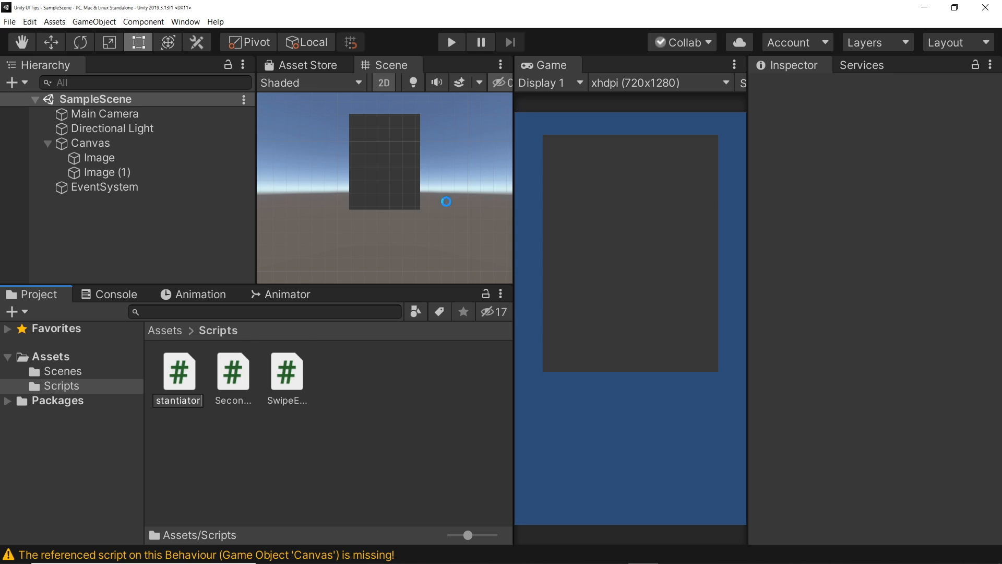
Select the Canvas and add the new Instantiator script as a component
click(87, 141)
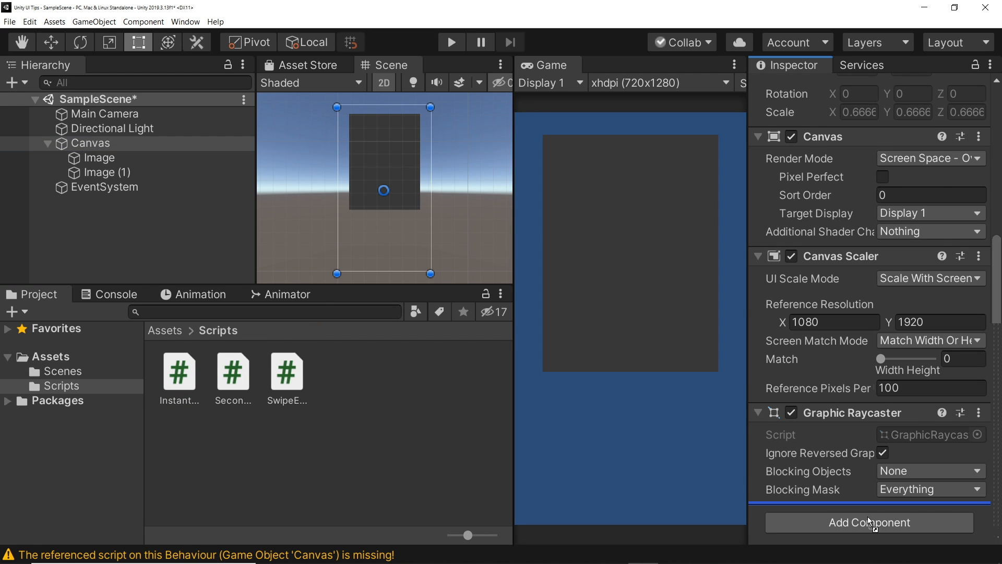
click(108, 171)
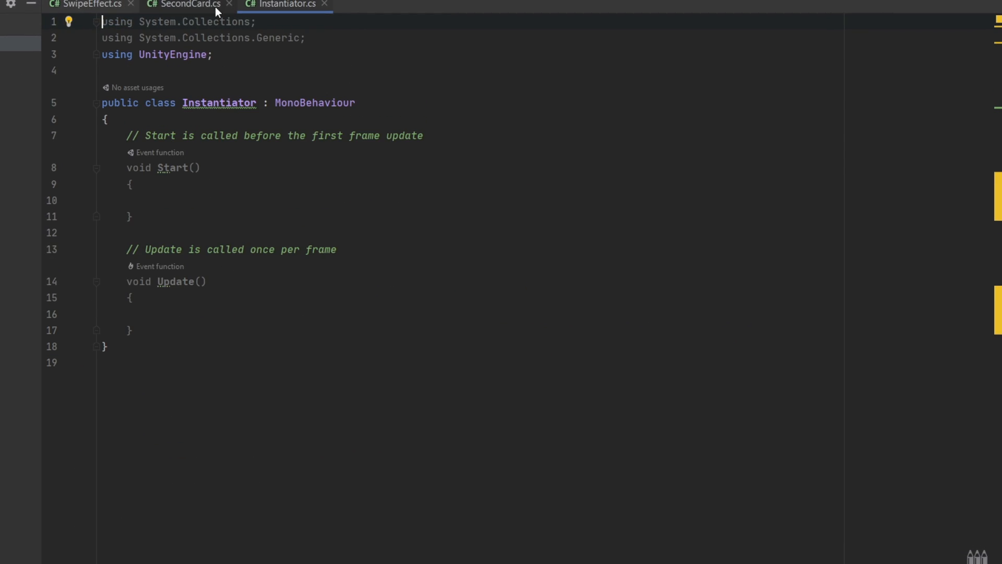
Write InstantiateCard() creating newCard via Instantiate(cardPrefab, transform, false)
text(public GameObject cardPrefab;)
click(472, 167)
text(Instantiate)
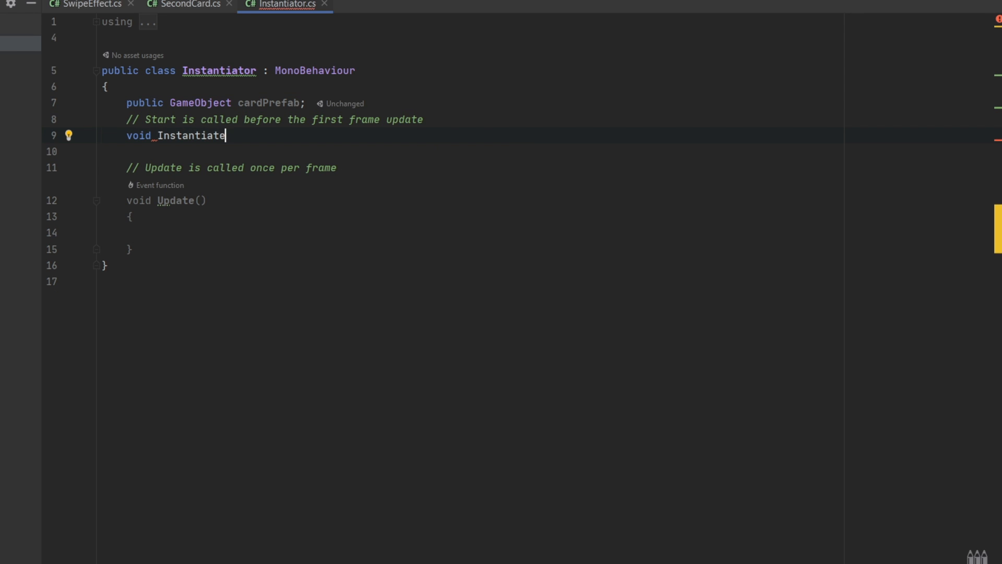
text(Card(){)
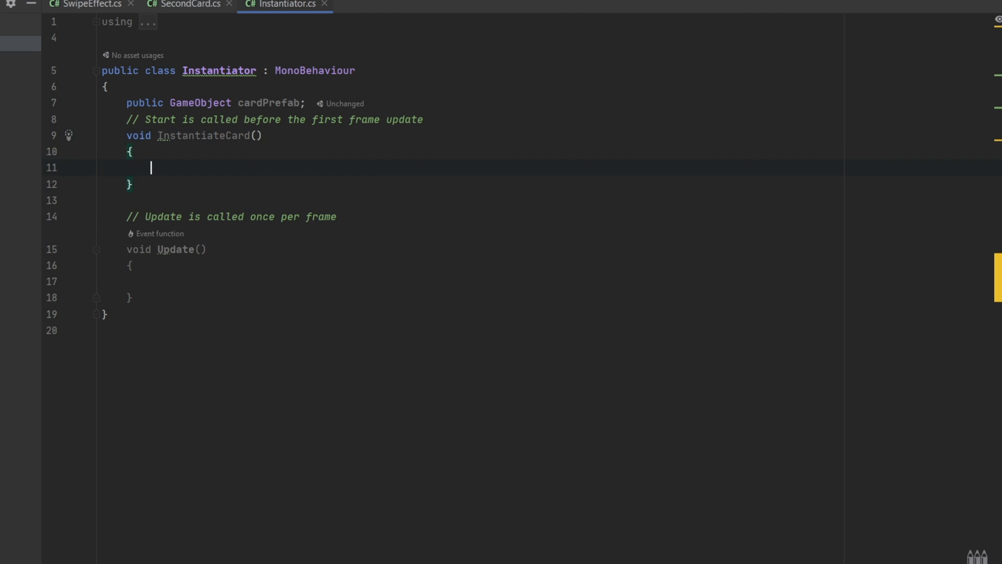
text(GameObject_new)
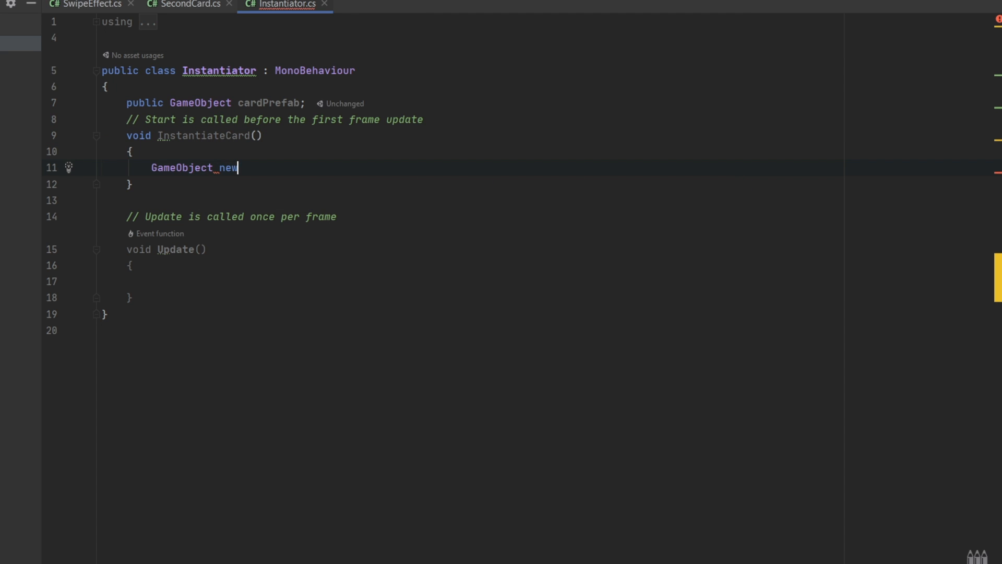
text(Card = Instantiate(cardPrefab,)
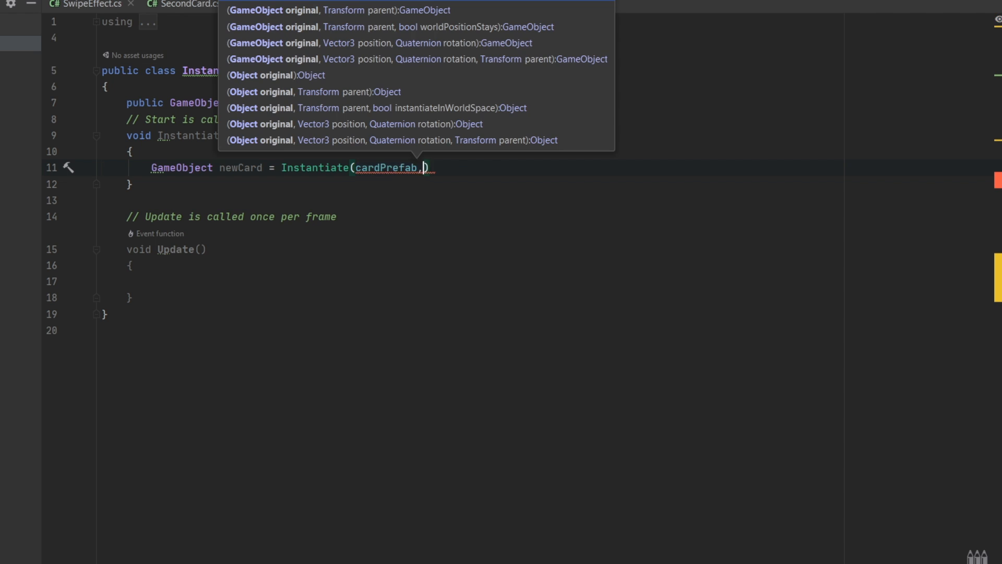
text(transform,)
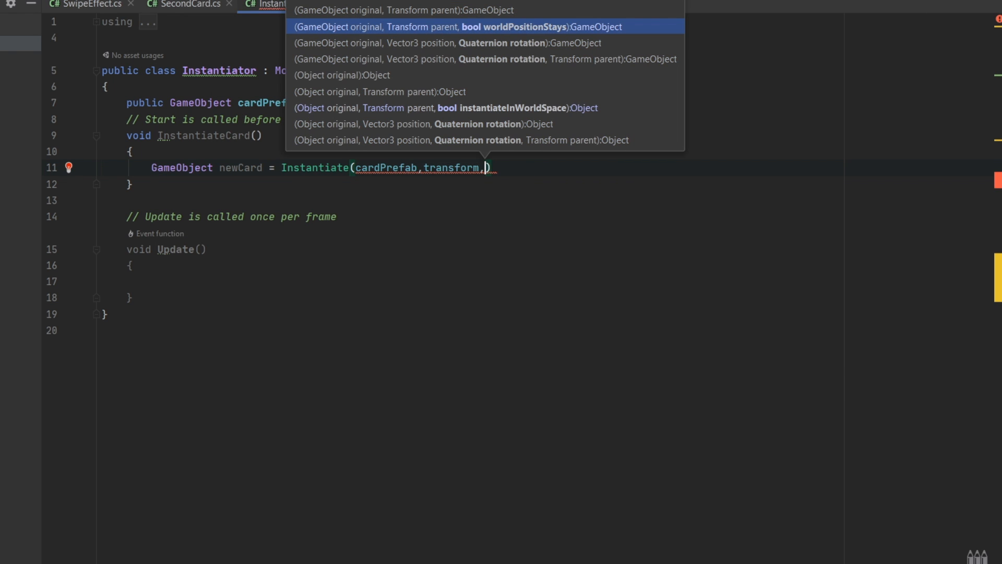
click(460, 26)
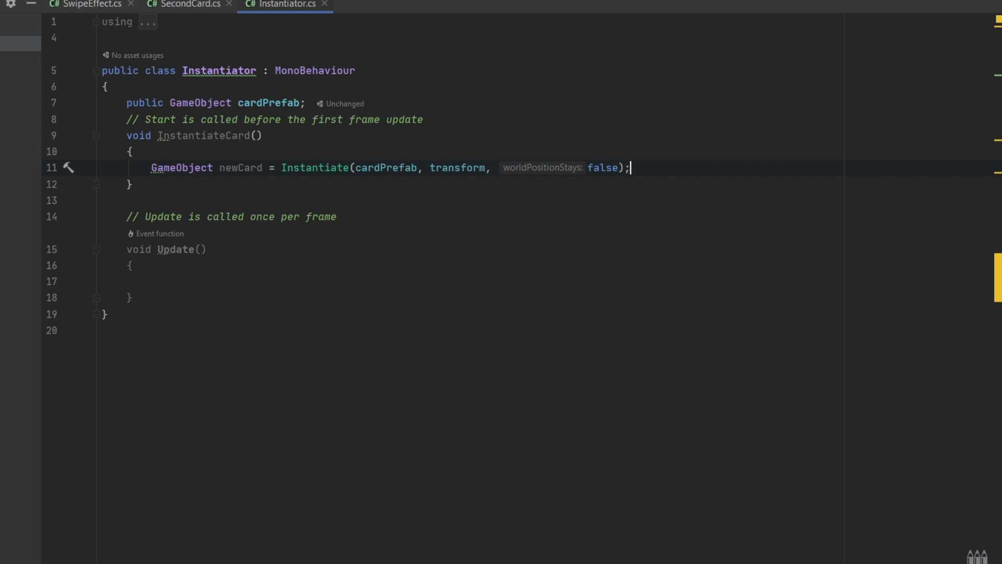
Move newCard behind the stack with SetAsFirstSibling and check transform.childCount in Update
text(ne)
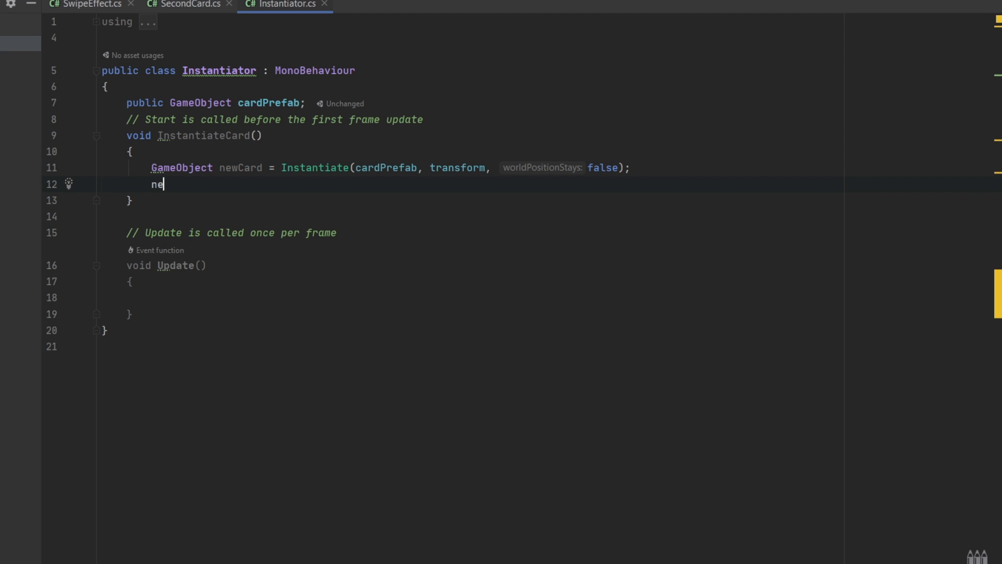
text(wCard.te)
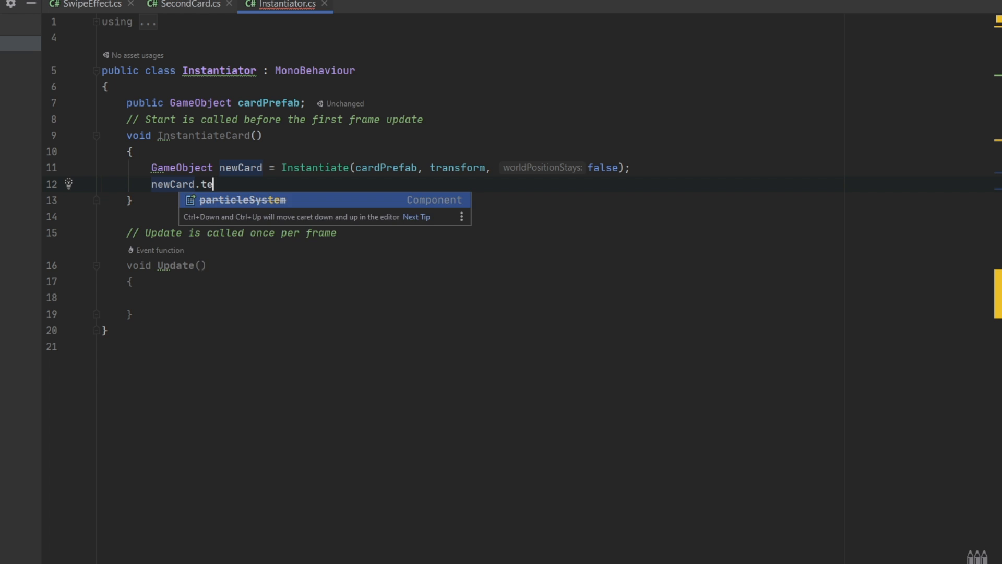
text(transform.SetAsFirstSibling();)
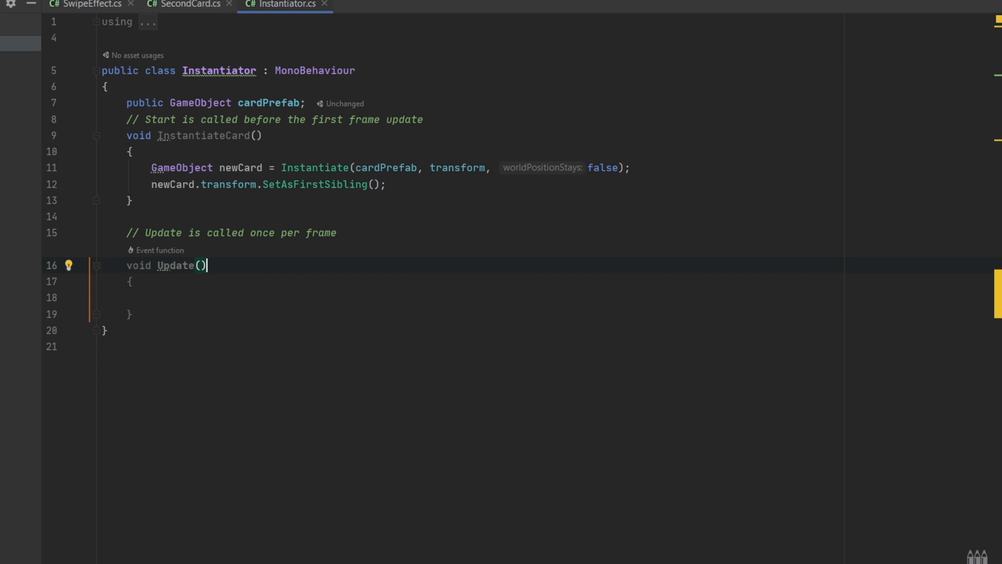
text(if(transform)
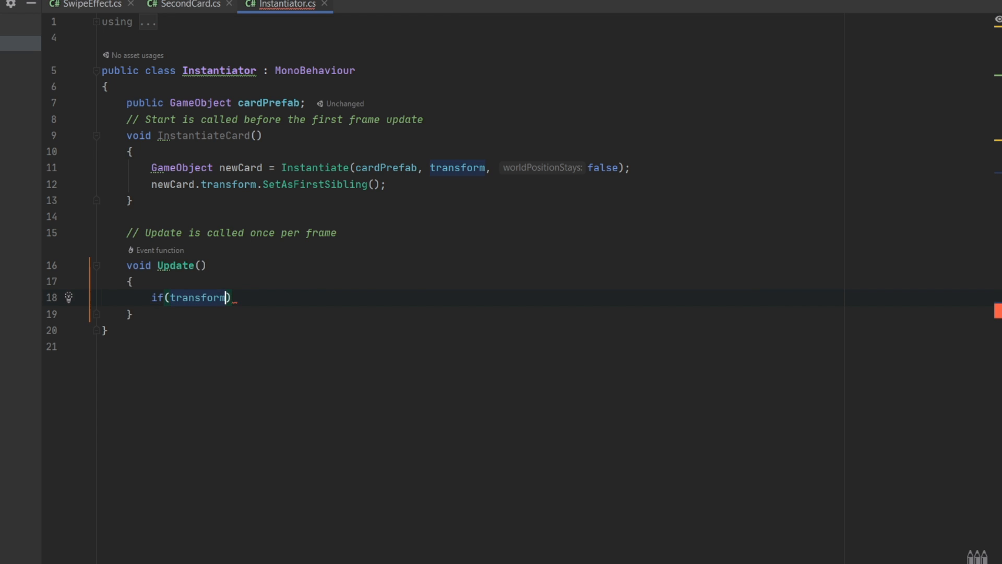
text(.childCount <)
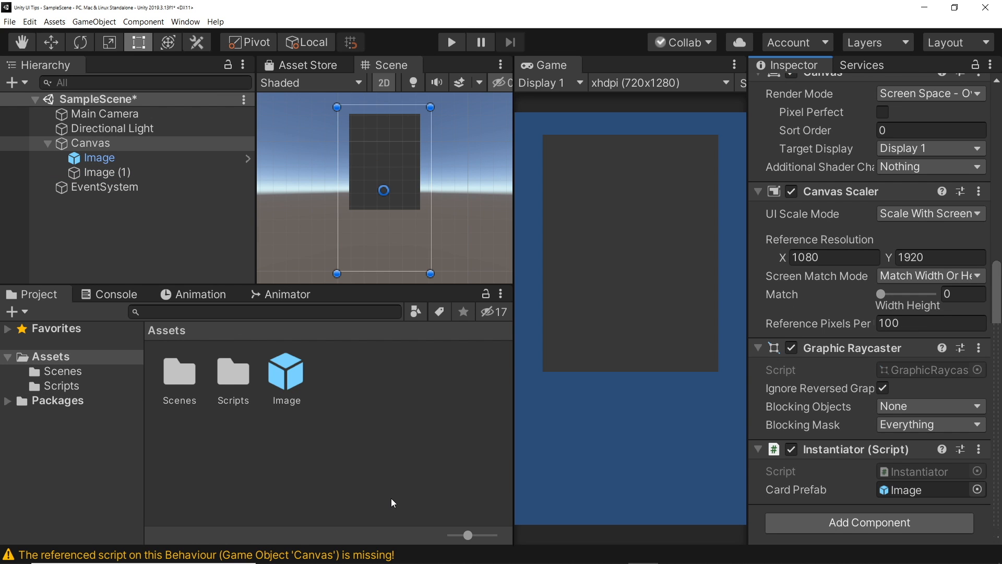
click(453, 42)
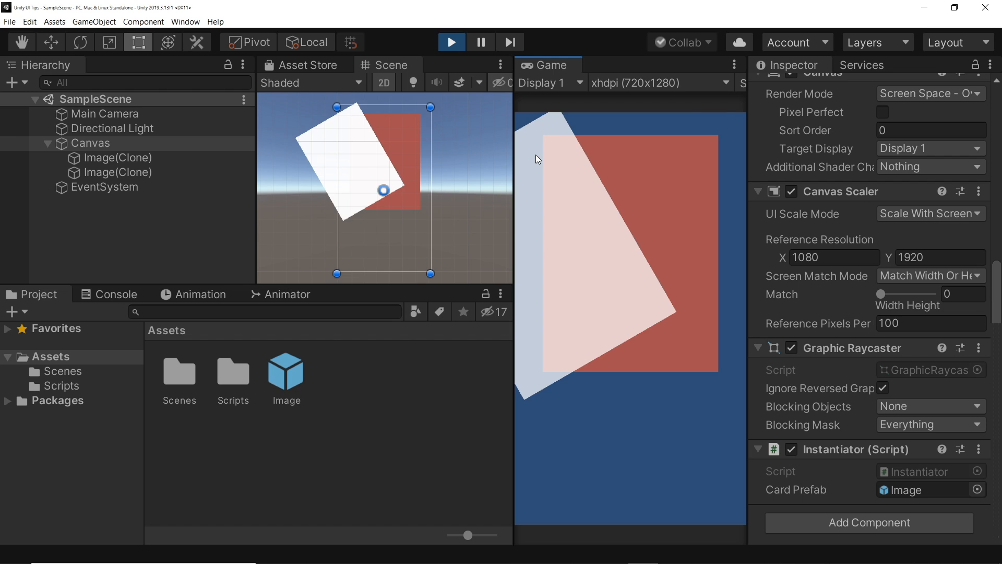
click(453, 42)
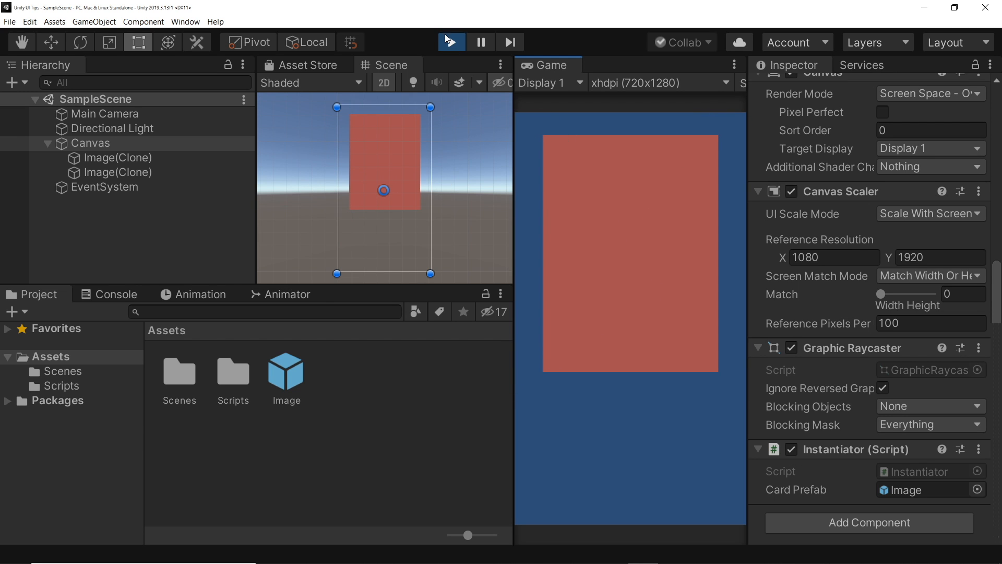
click(451, 41)
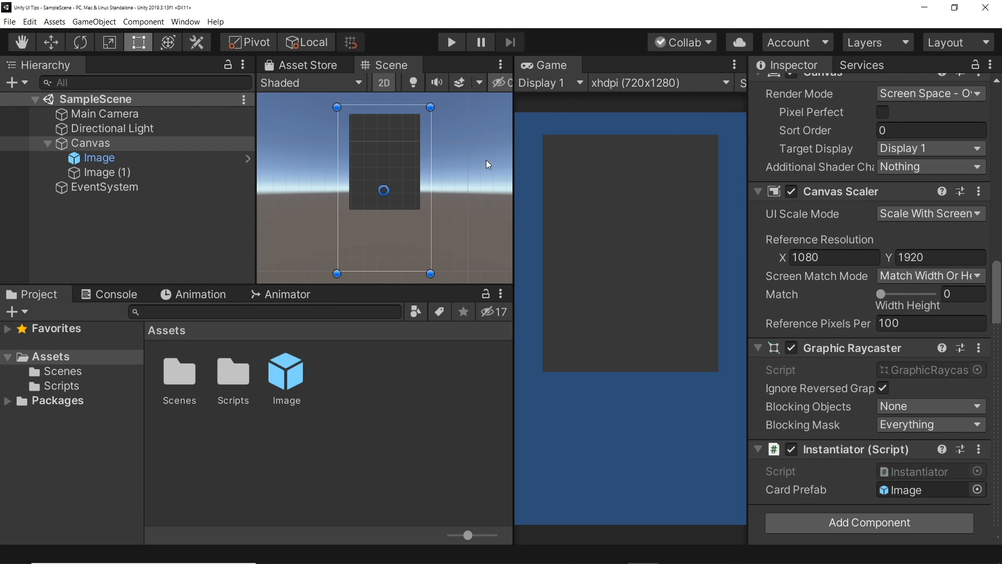